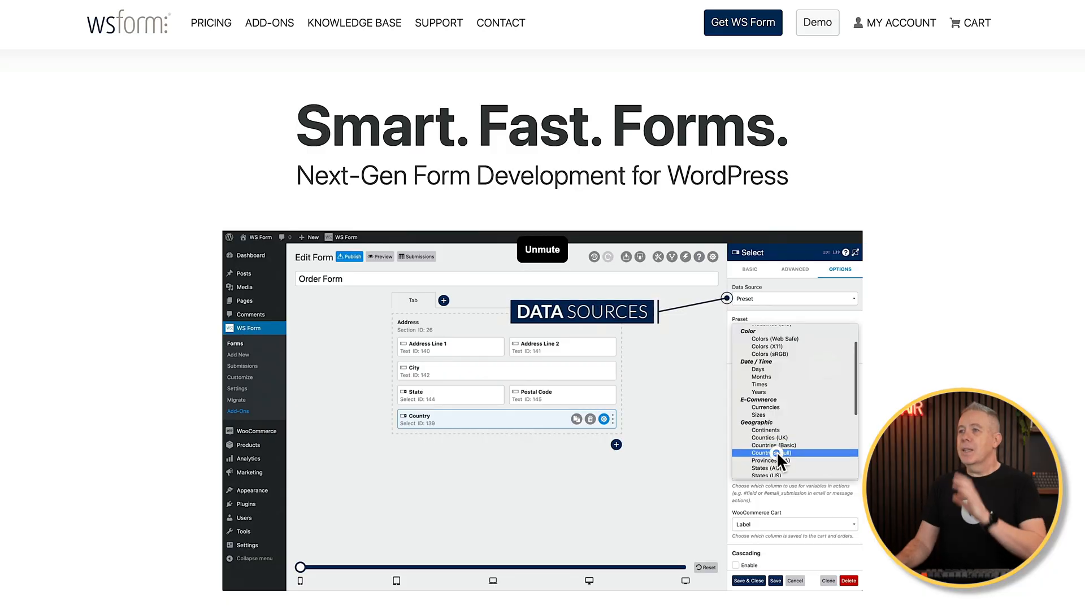
Go to WS Form > Add New to browse the Post Management form templates
click(767, 453)
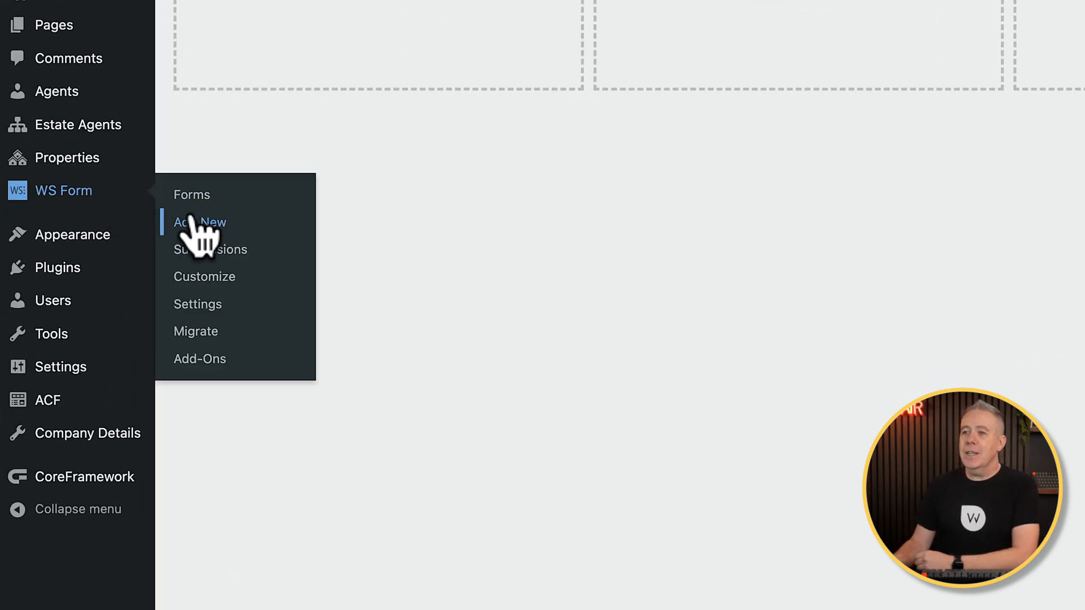
click(200, 222)
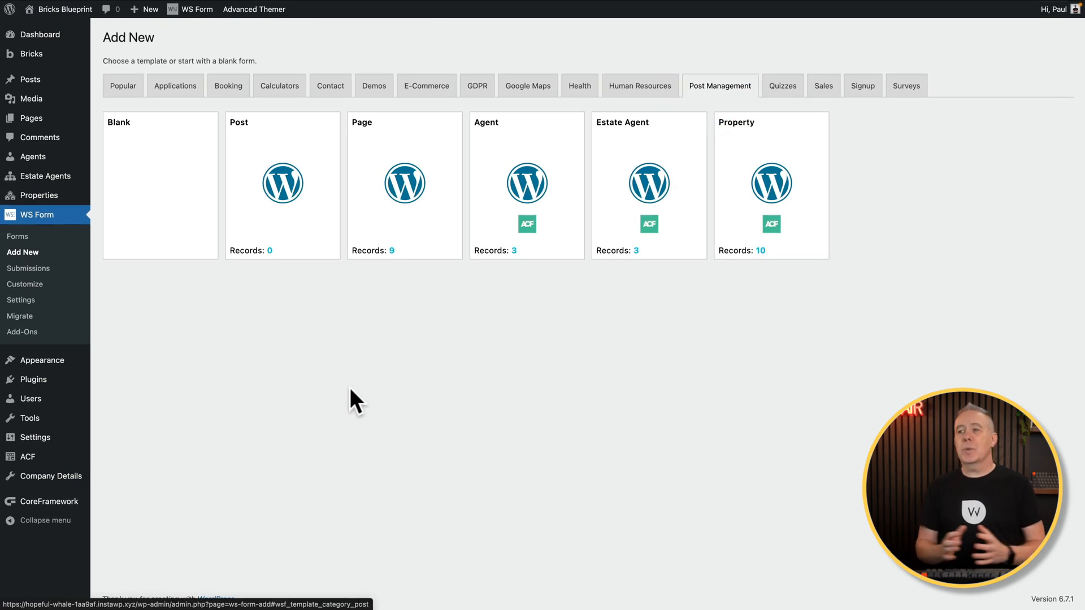
mouse_move(385, 392)
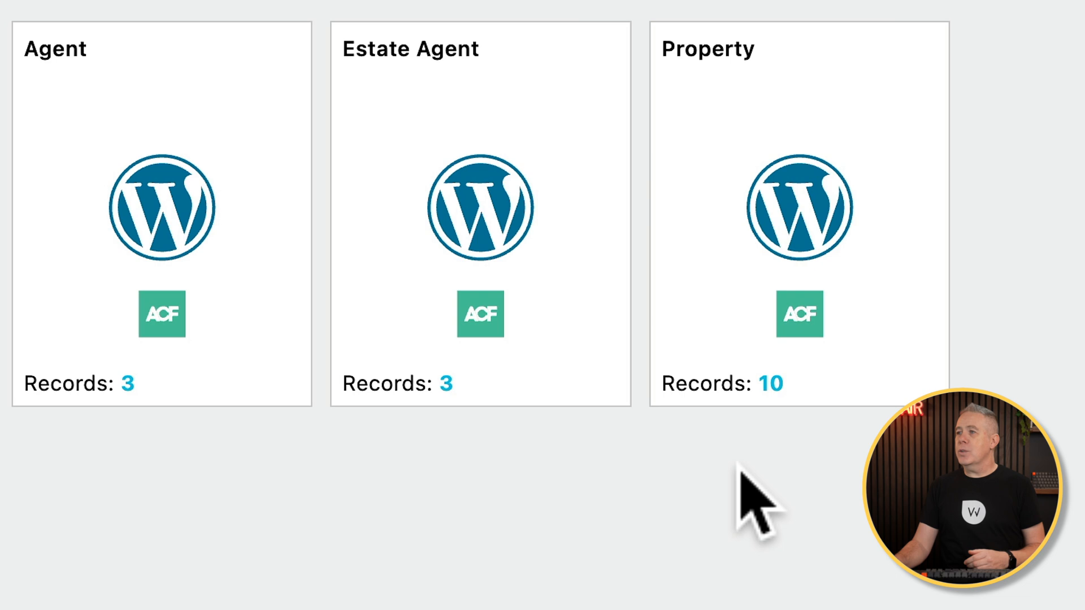
mouse_move(412, 484)
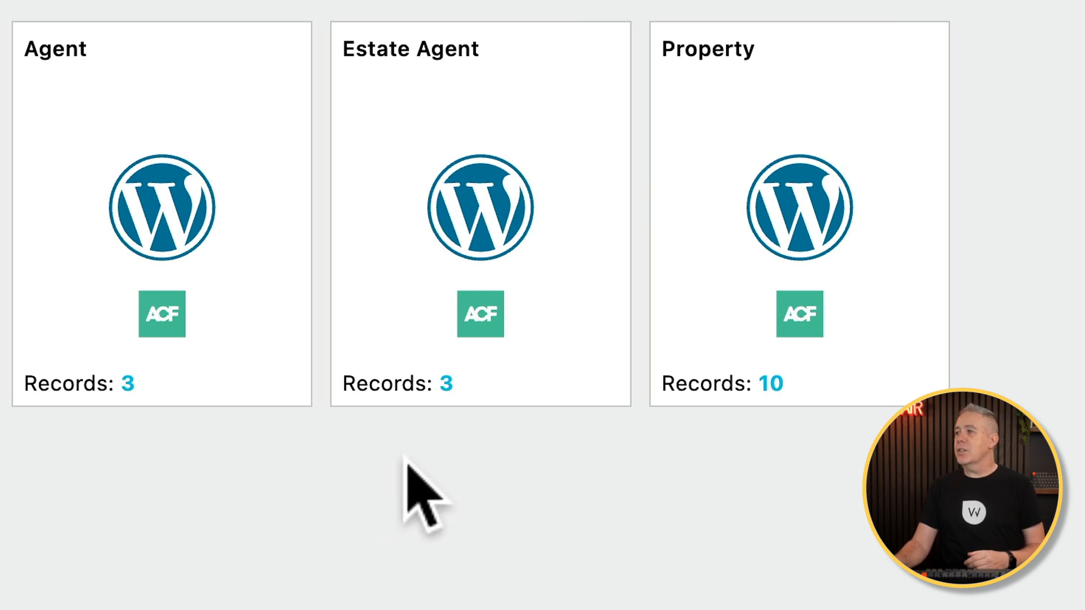
mouse_move(145, 408)
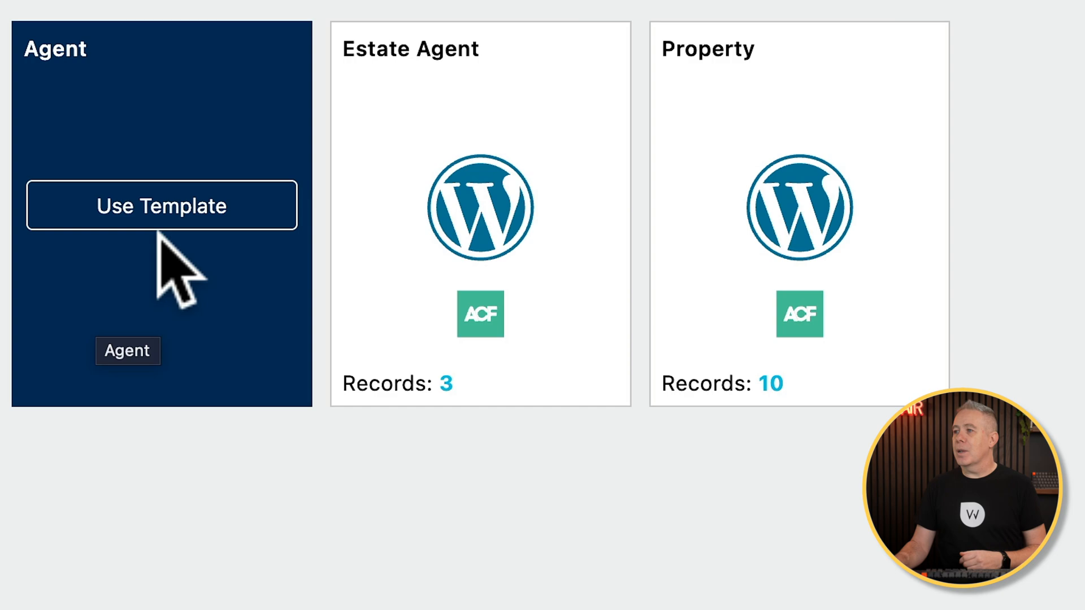
Use the Agent template to generate the 'Post Management: Agent' form
click(160, 206)
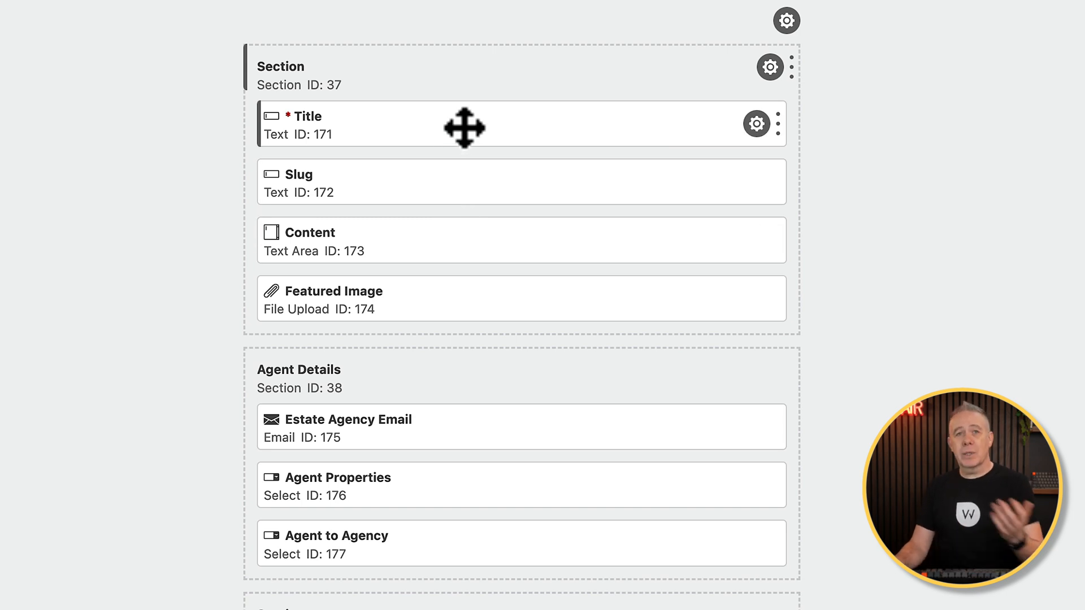
mouse_move(465, 173)
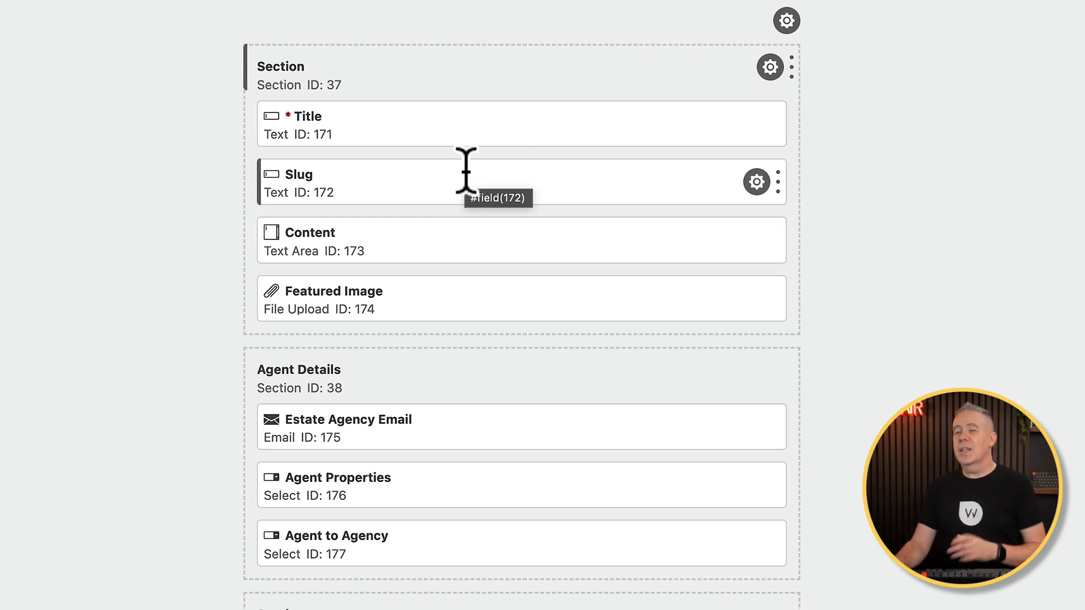
mouse_move(455, 221)
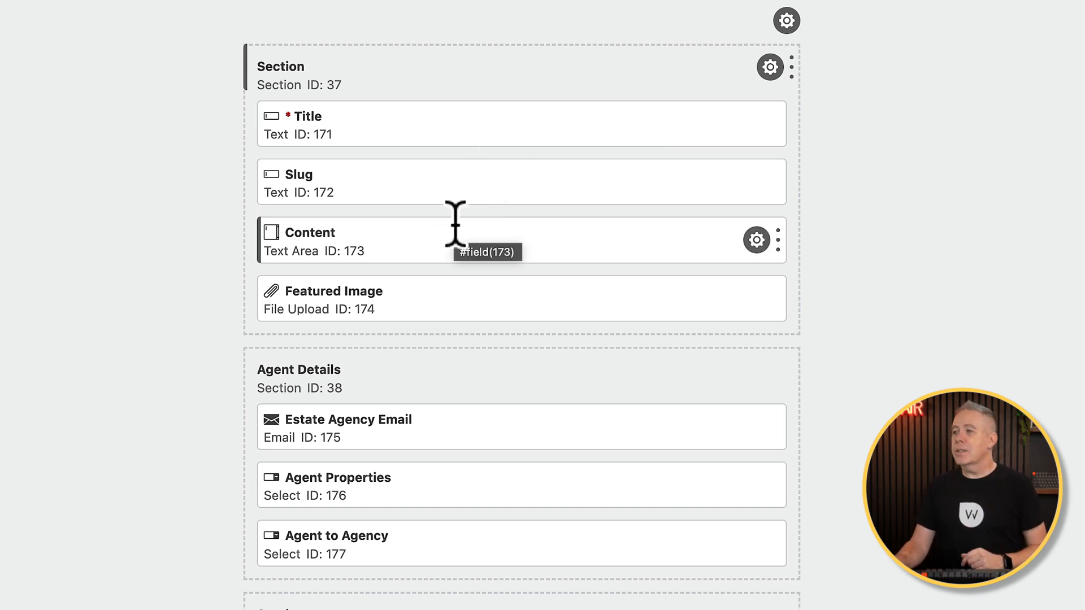
mouse_move(451, 281)
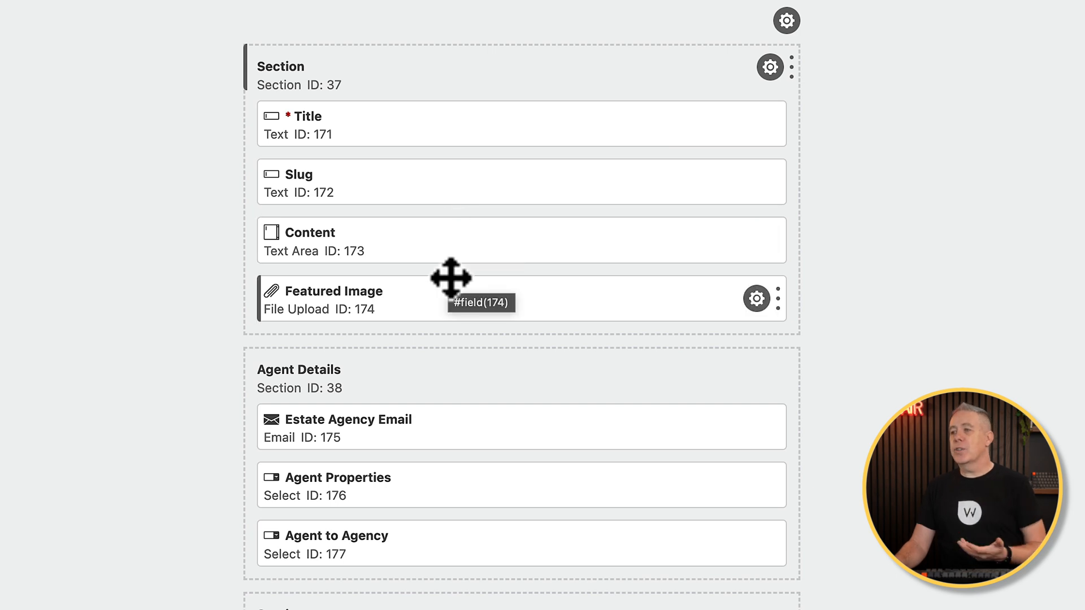
mouse_move(449, 281)
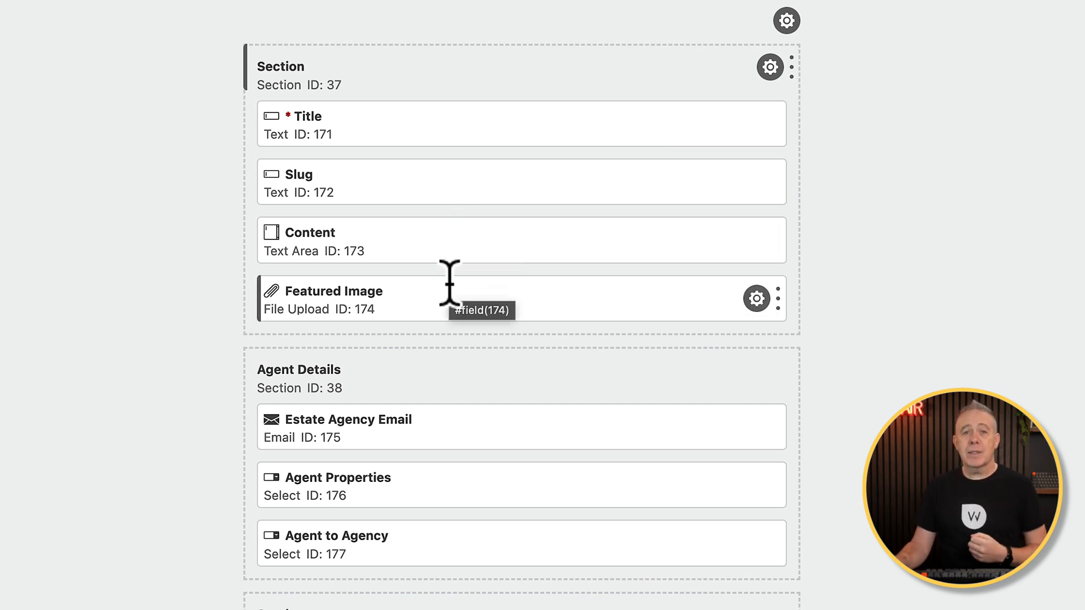
mouse_move(441, 370)
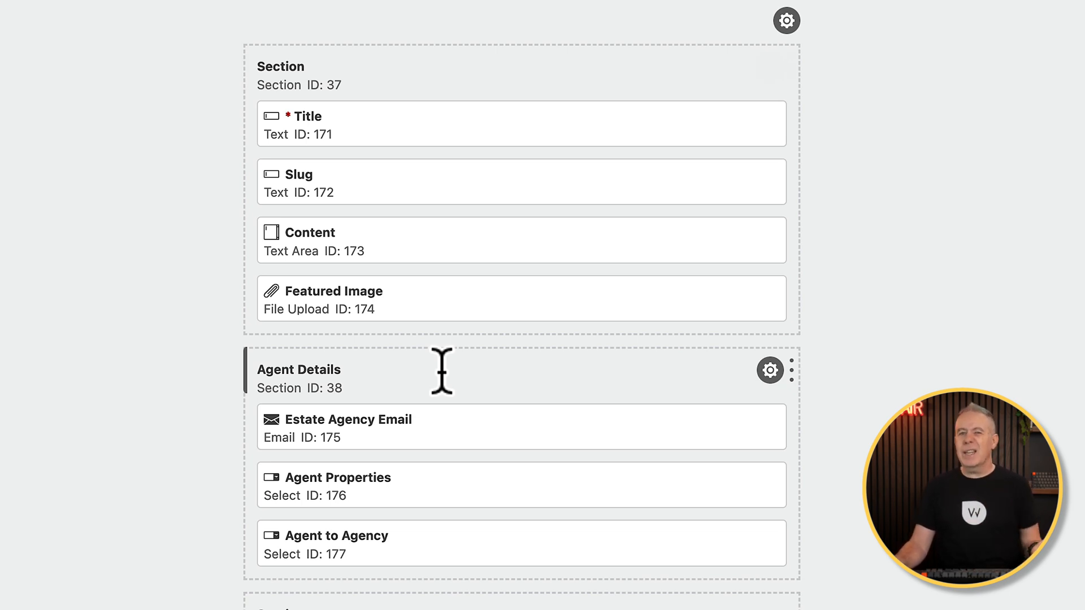
mouse_move(487, 443)
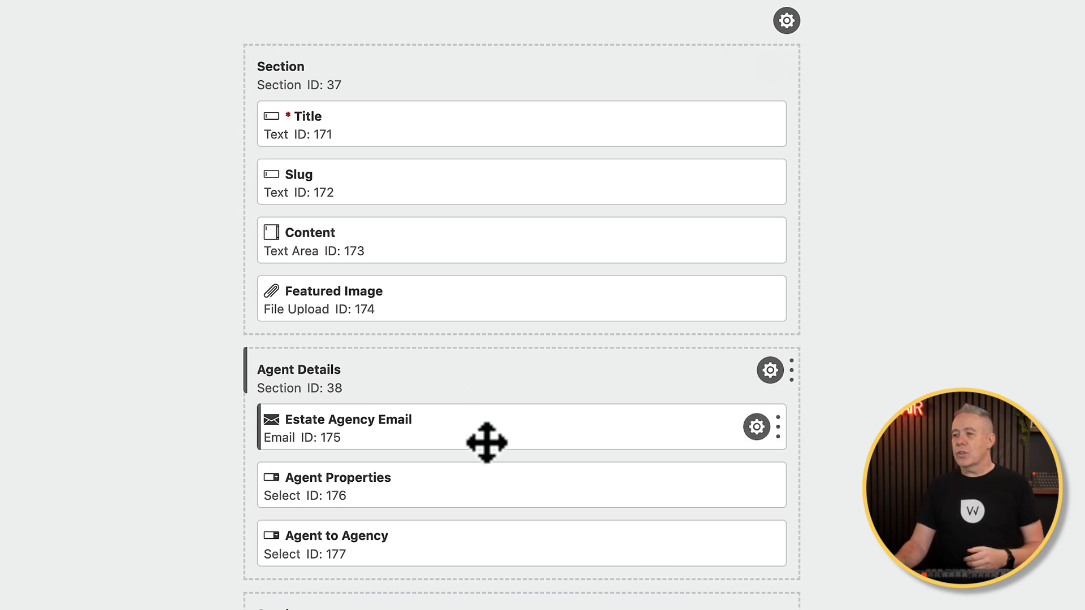
mouse_move(494, 440)
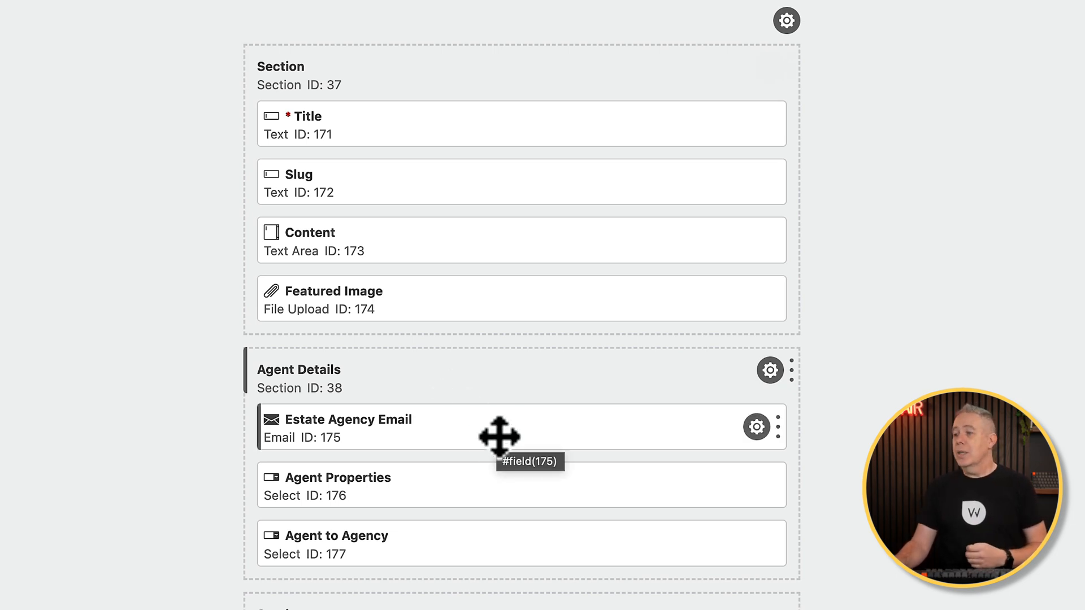
mouse_move(526, 223)
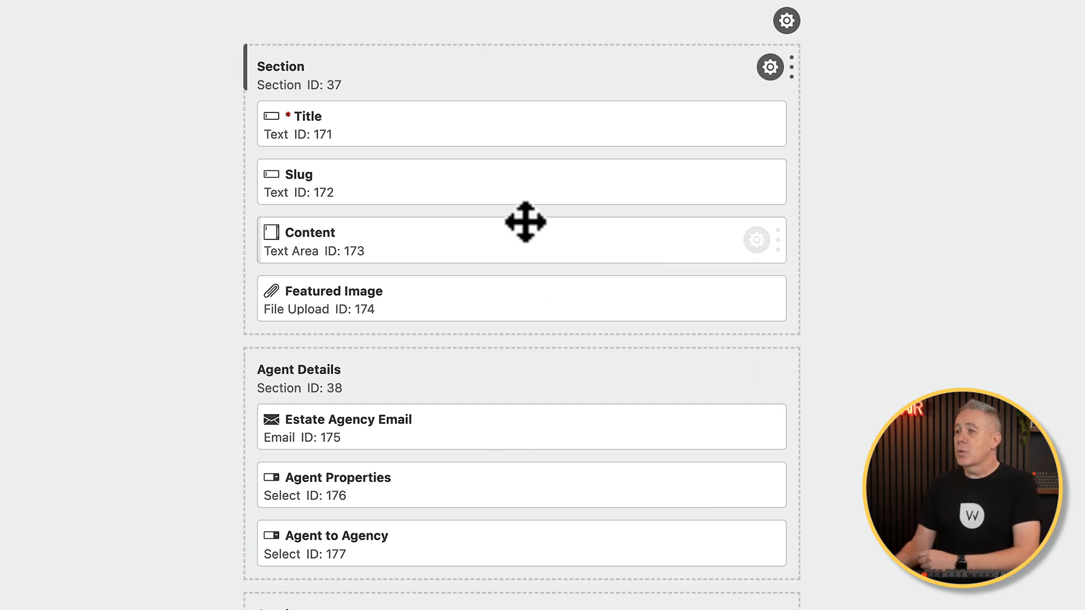
mouse_move(755, 182)
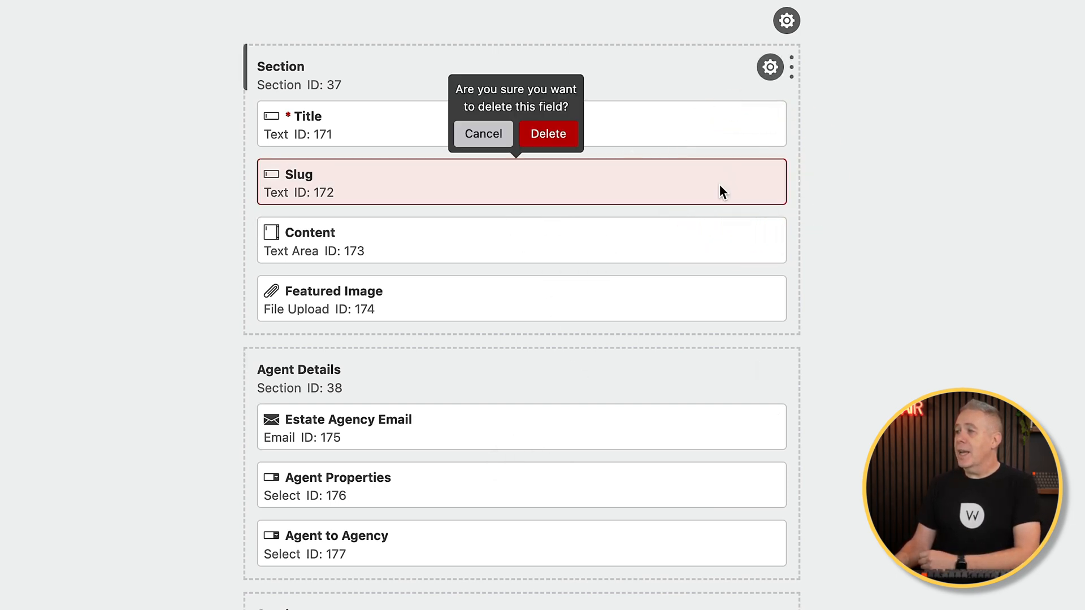
Confirm deleting the Slug field, then open the Title field's settings
click(548, 134)
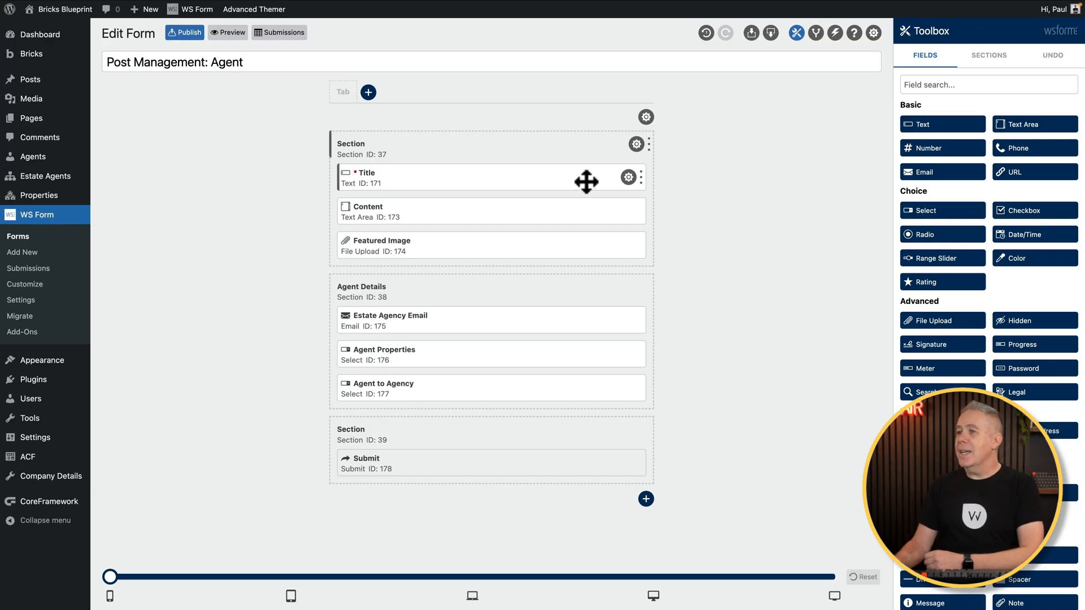
click(628, 177)
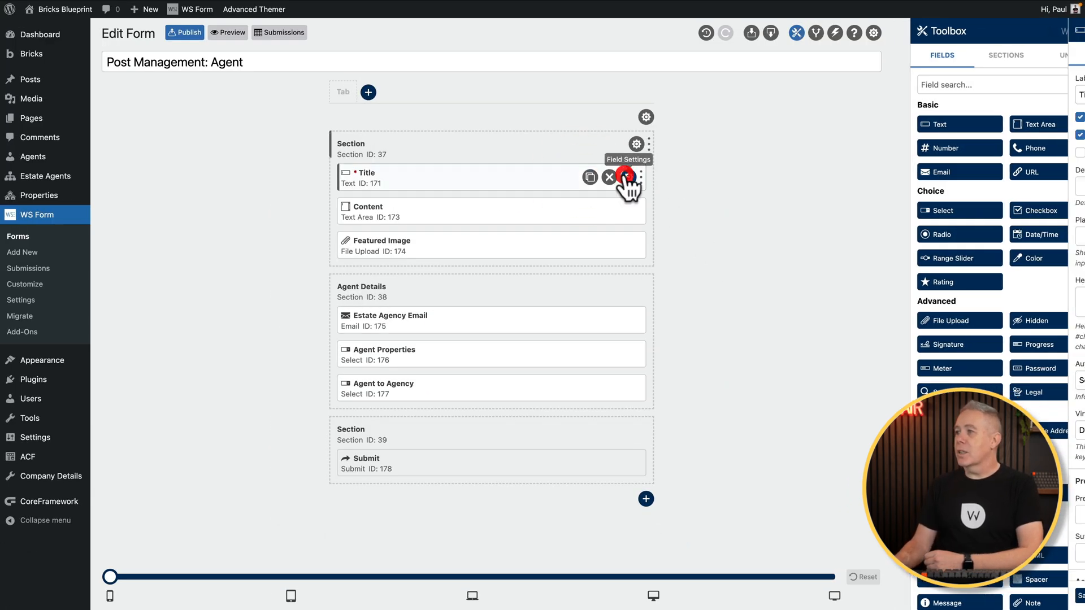
click(628, 176)
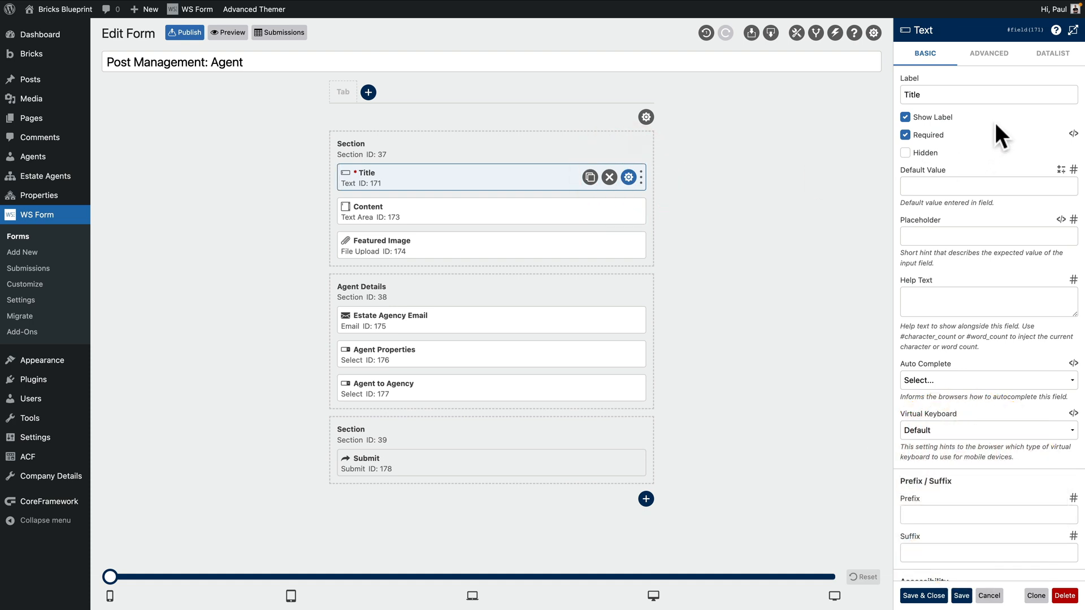
mouse_move(956, 131)
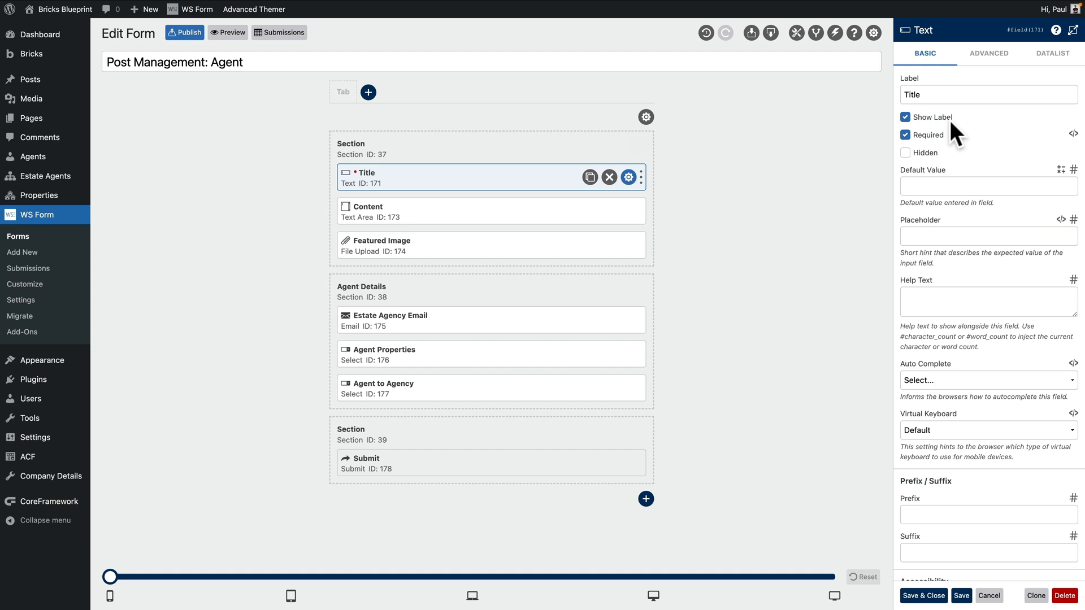
mouse_move(993, 191)
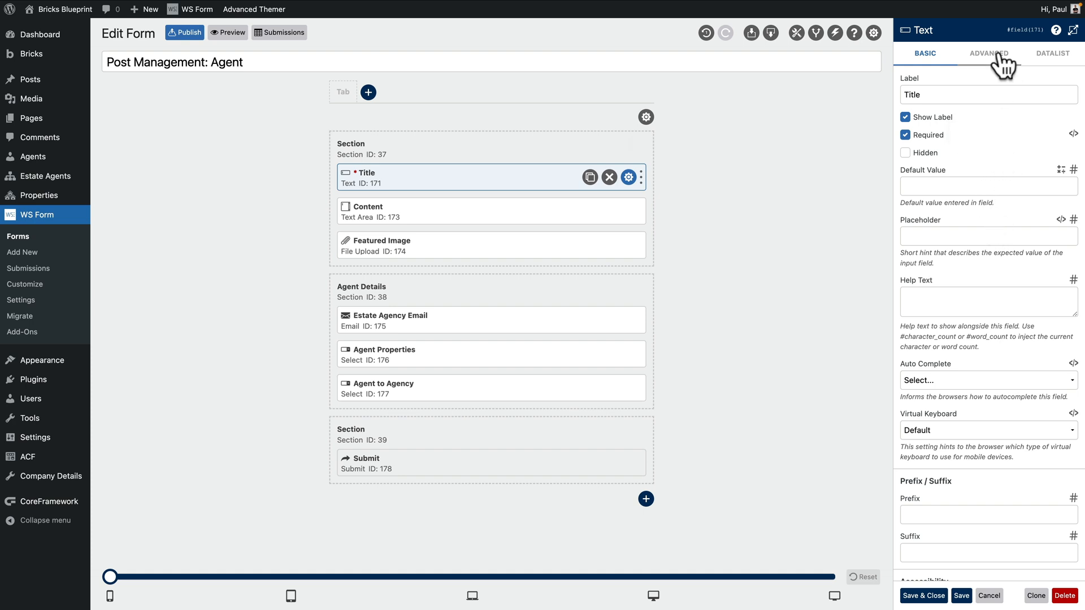
Switch the Title field settings sidebar to its Advanced tab
click(989, 53)
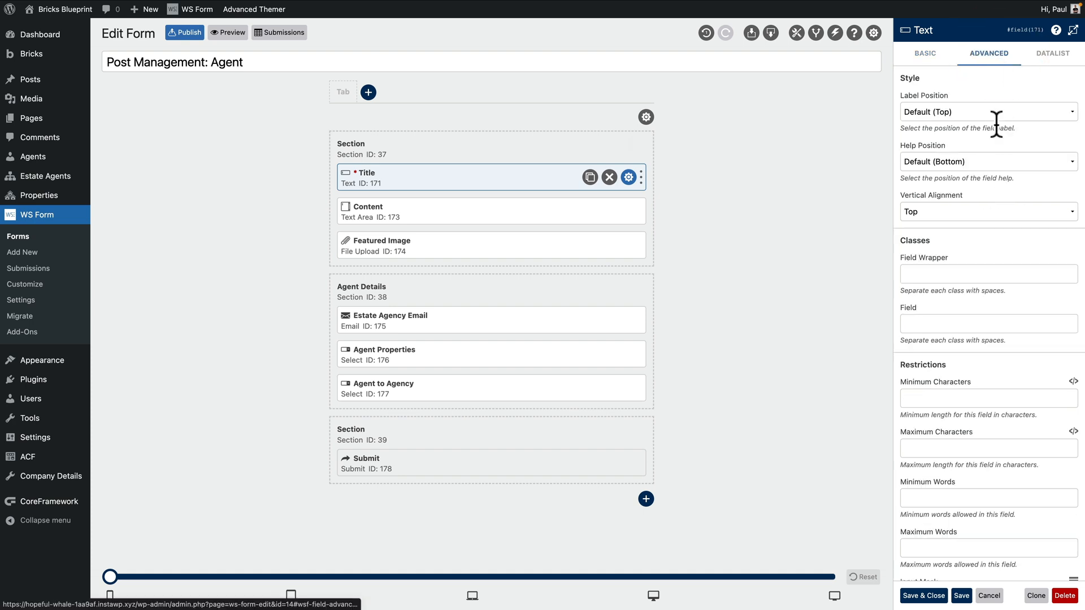
mouse_move(1021, 259)
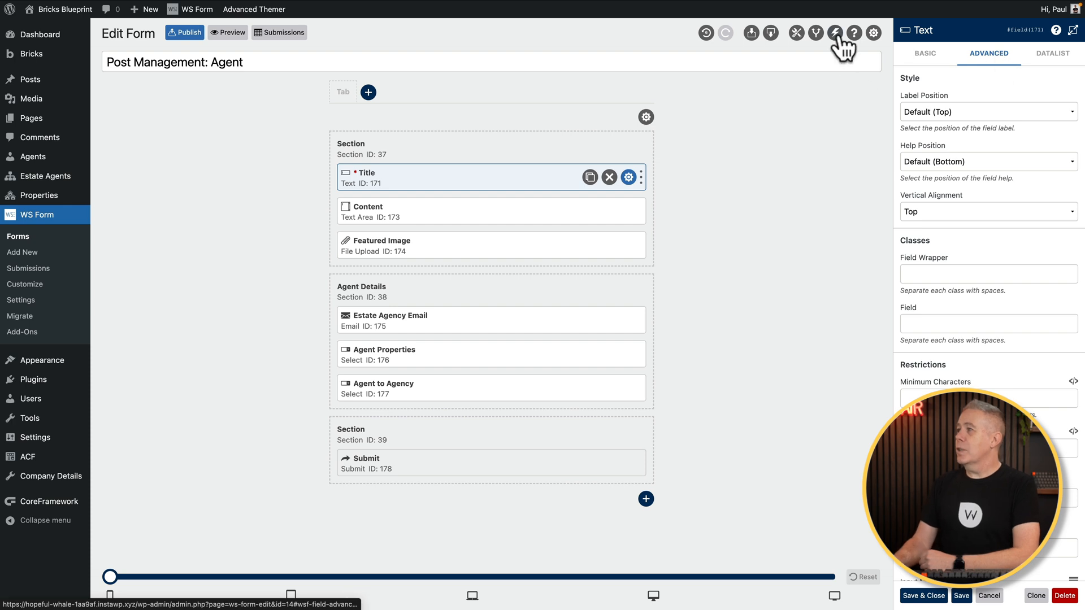
Set the Post Management action's Status to Pending, keeping Current User as author
click(835, 33)
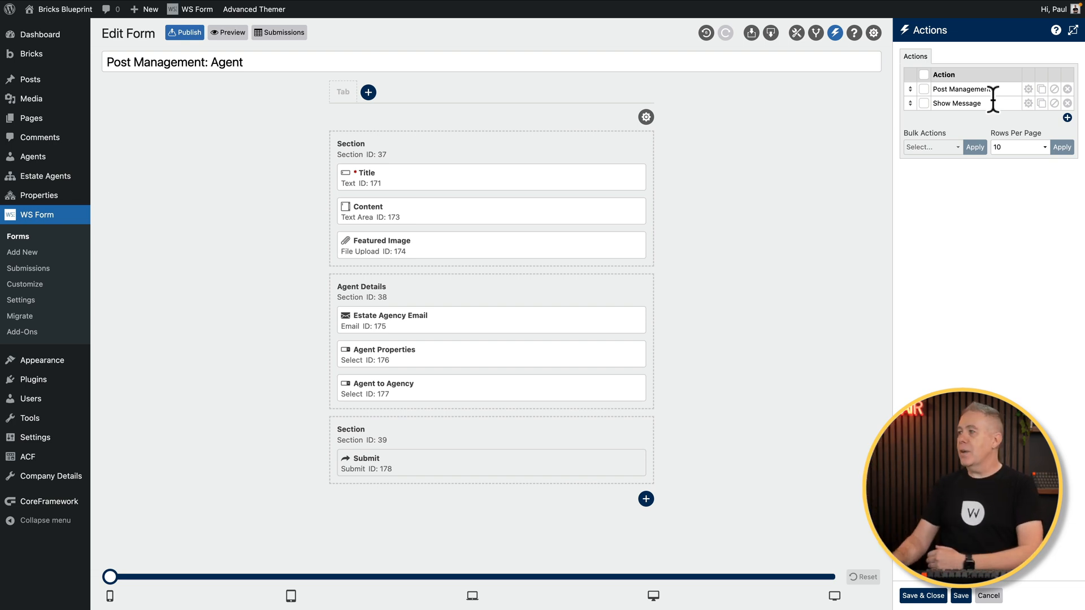
mouse_move(1030, 90)
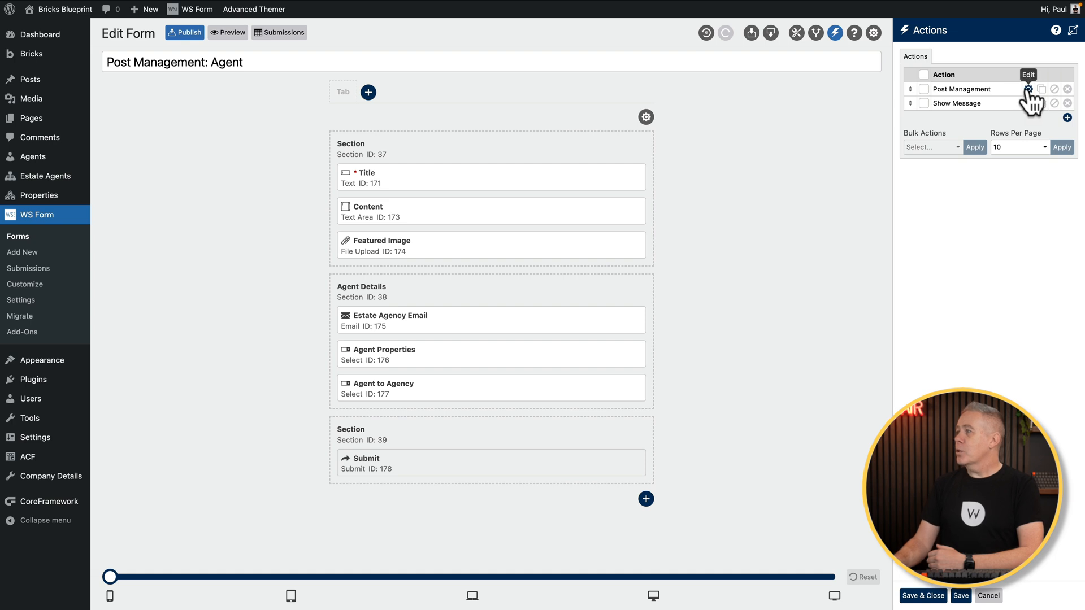
click(1029, 89)
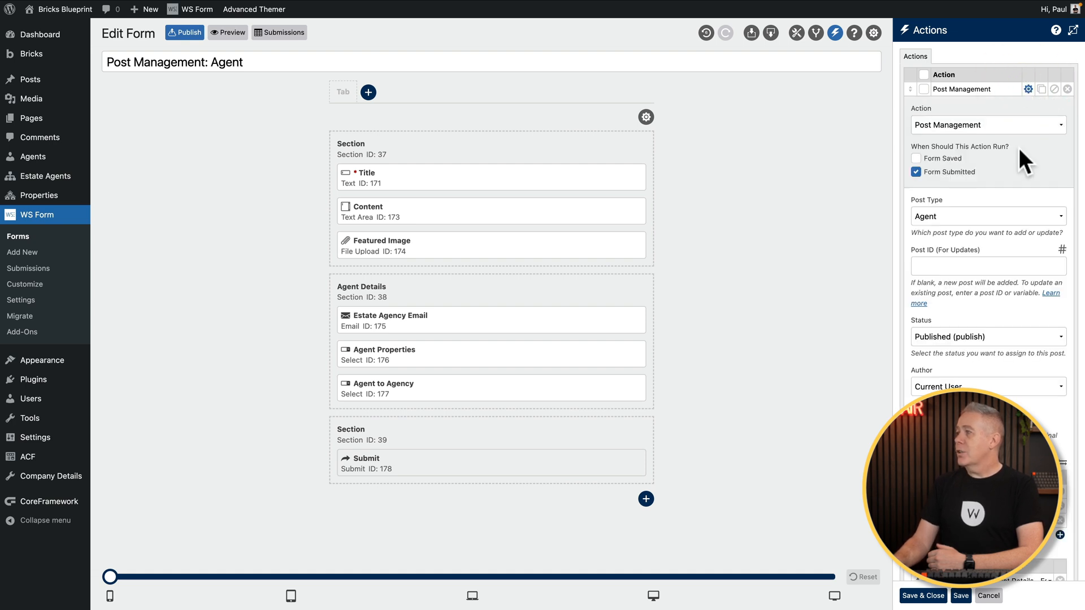
mouse_move(997, 173)
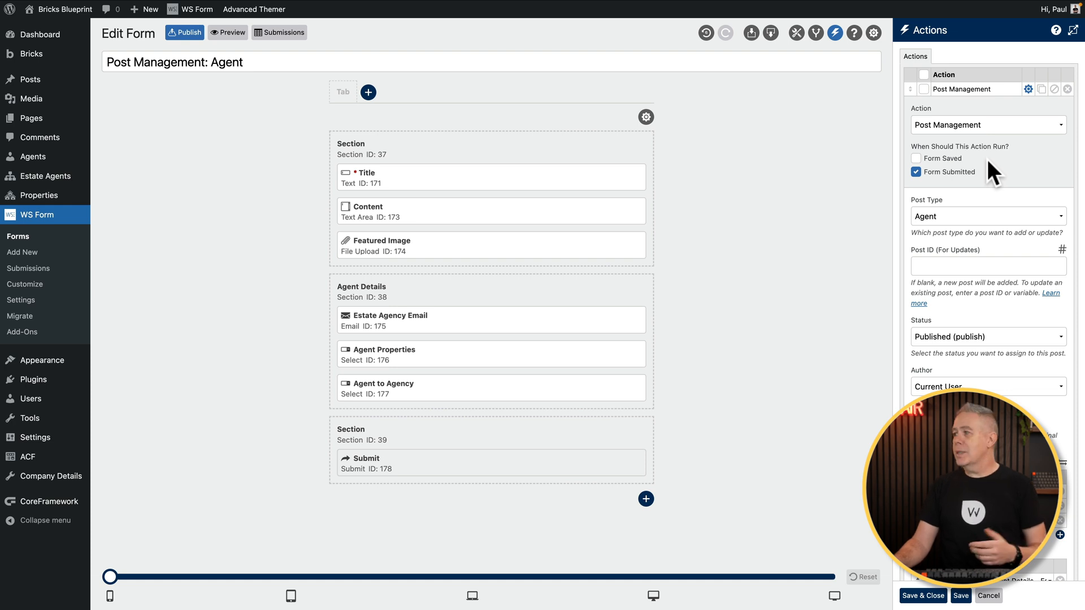
scroll(down, 3)
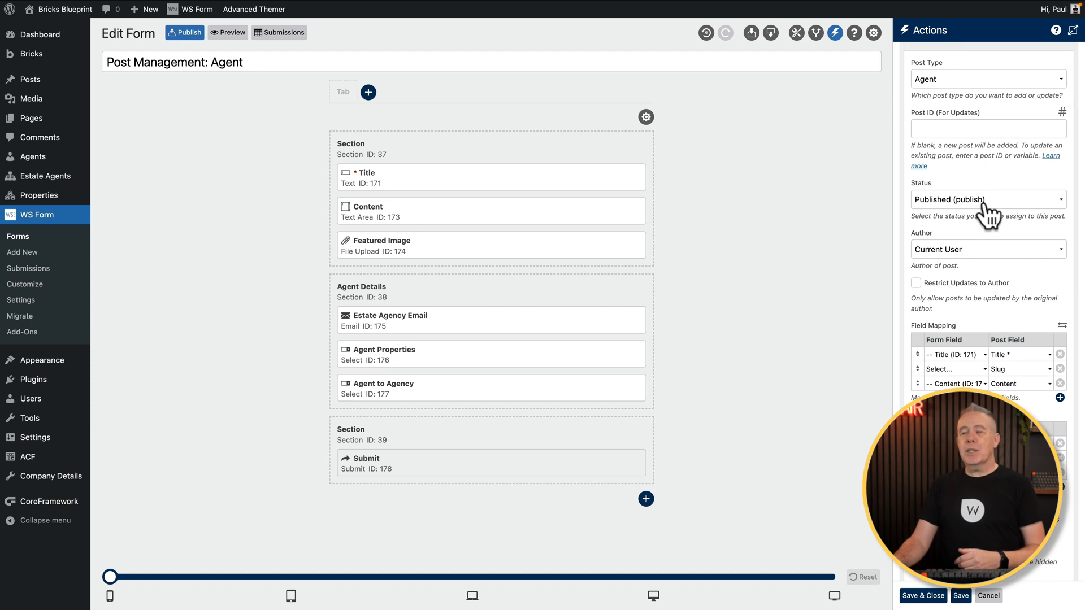
click(986, 200)
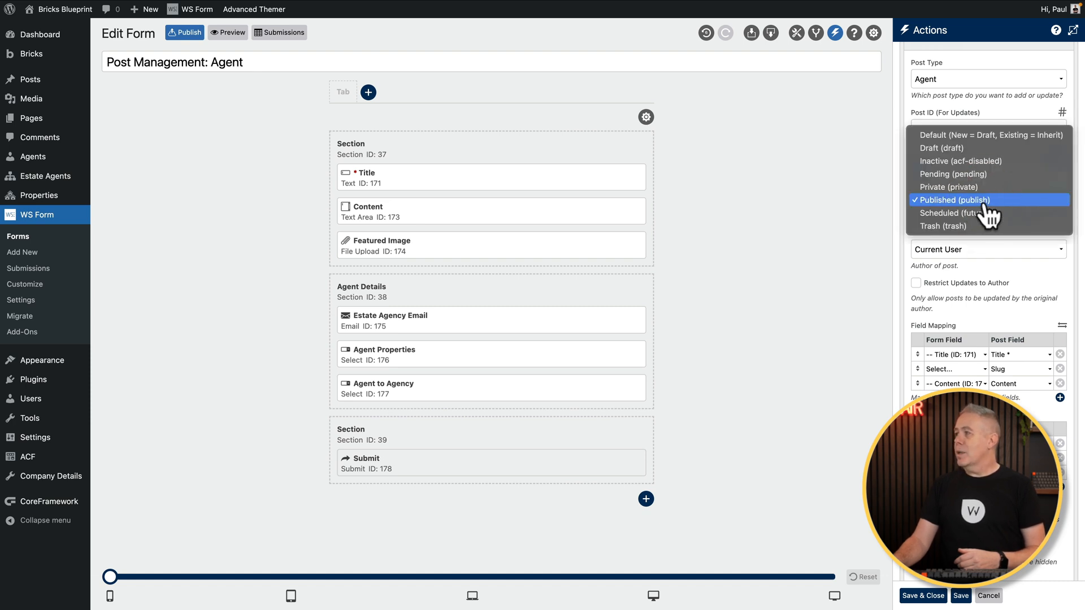
mouse_move(969, 148)
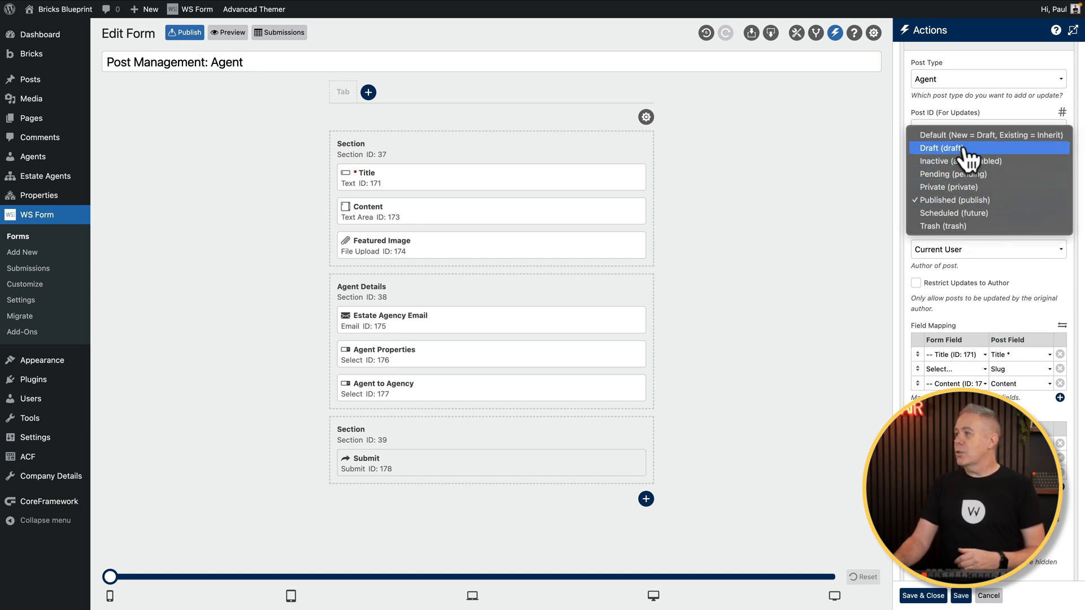
click(954, 199)
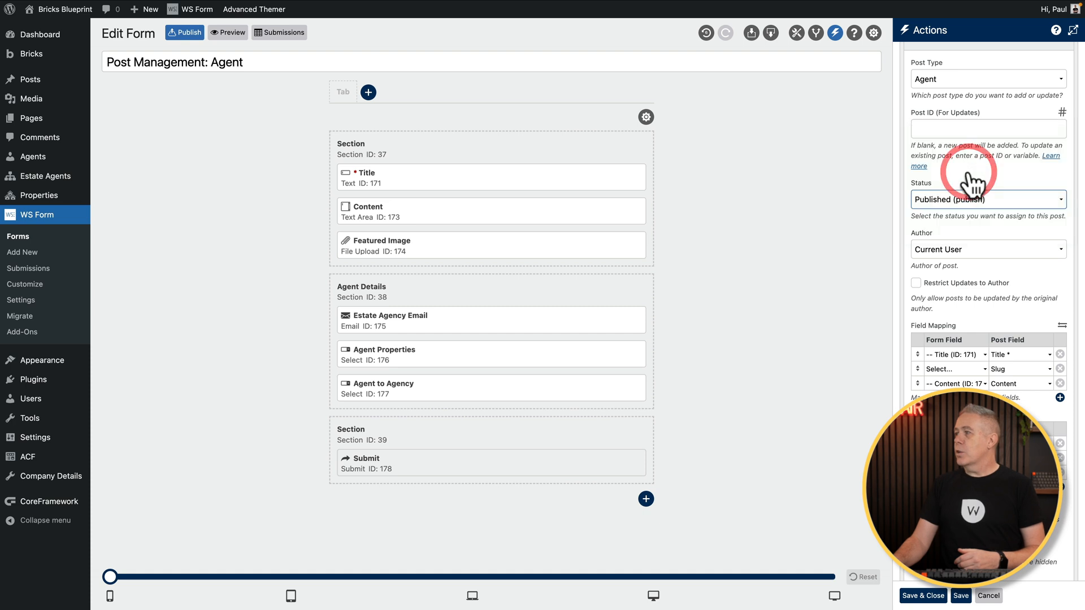
click(988, 199)
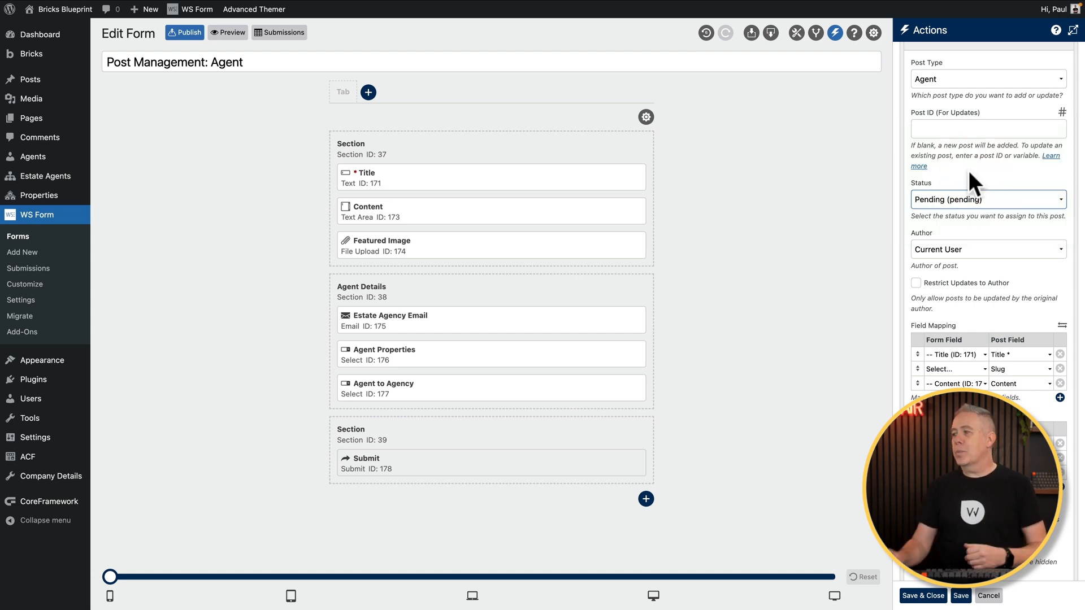
mouse_move(976, 249)
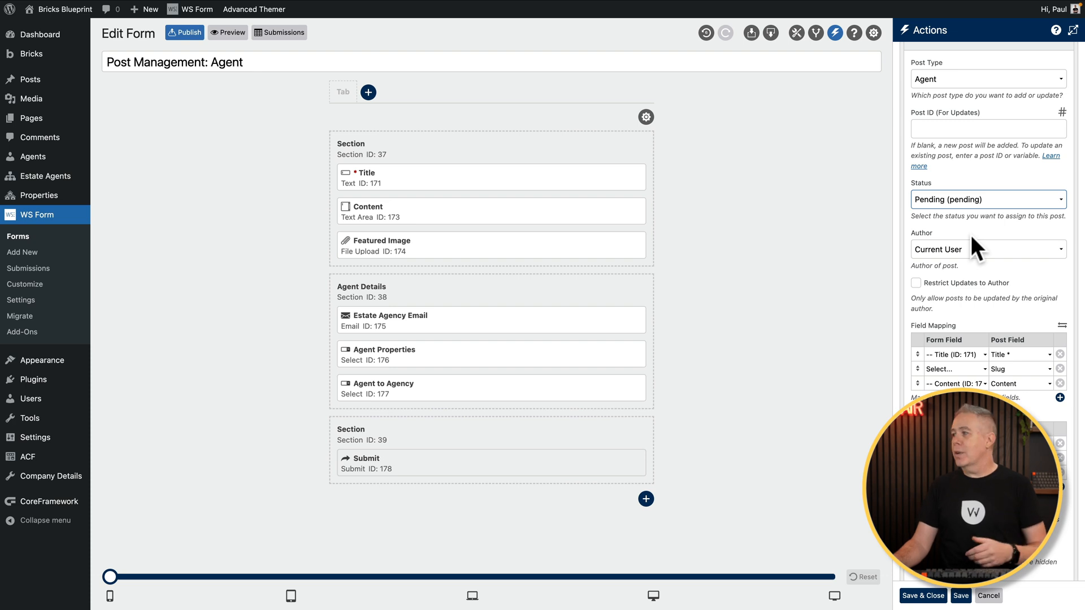
click(987, 249)
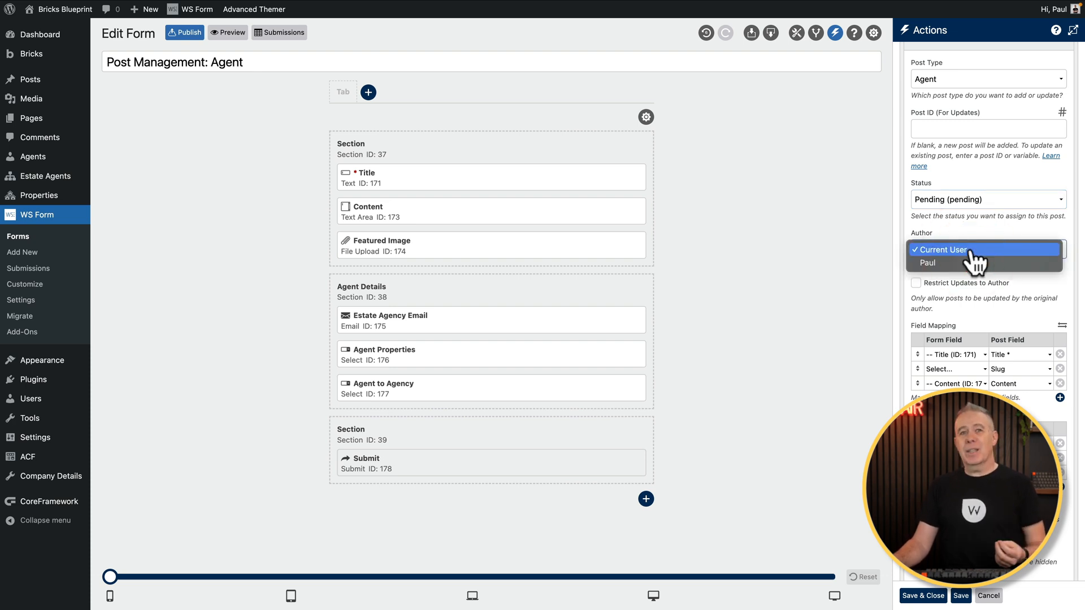
click(943, 250)
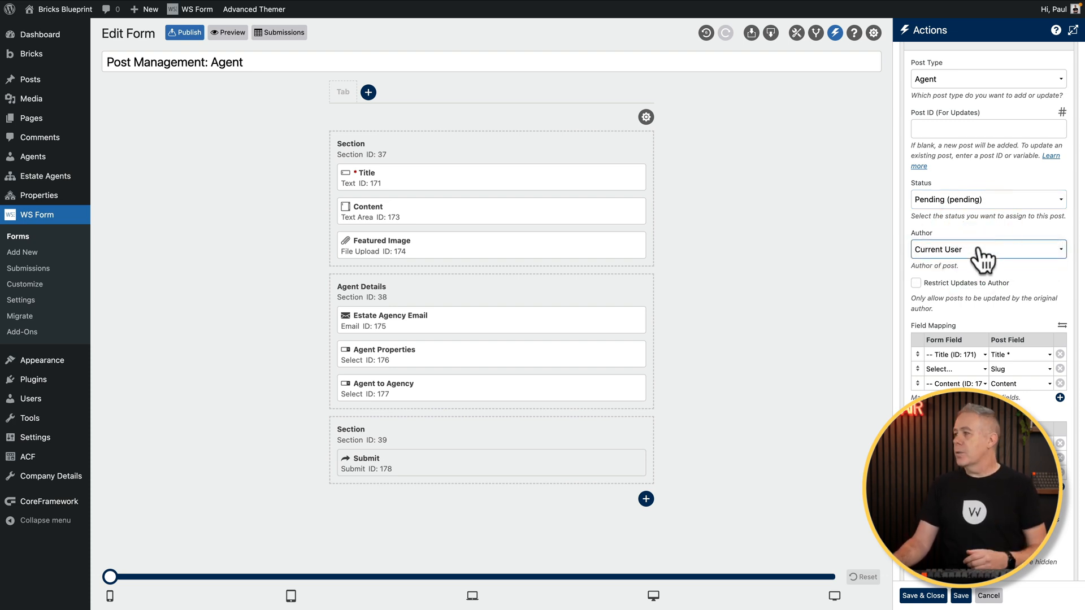
mouse_move(942, 299)
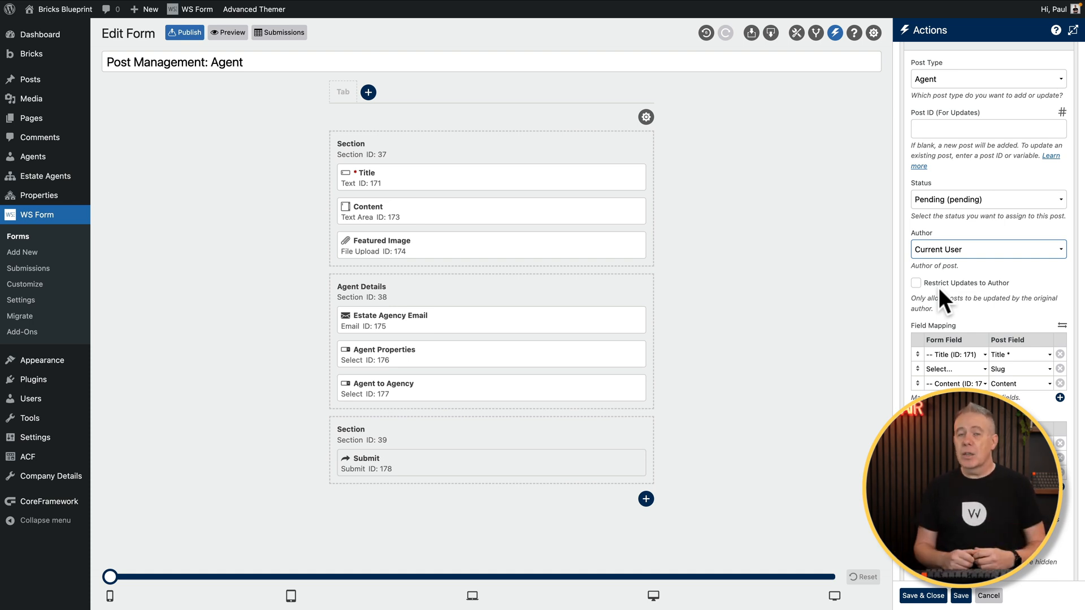
scroll(down, 3)
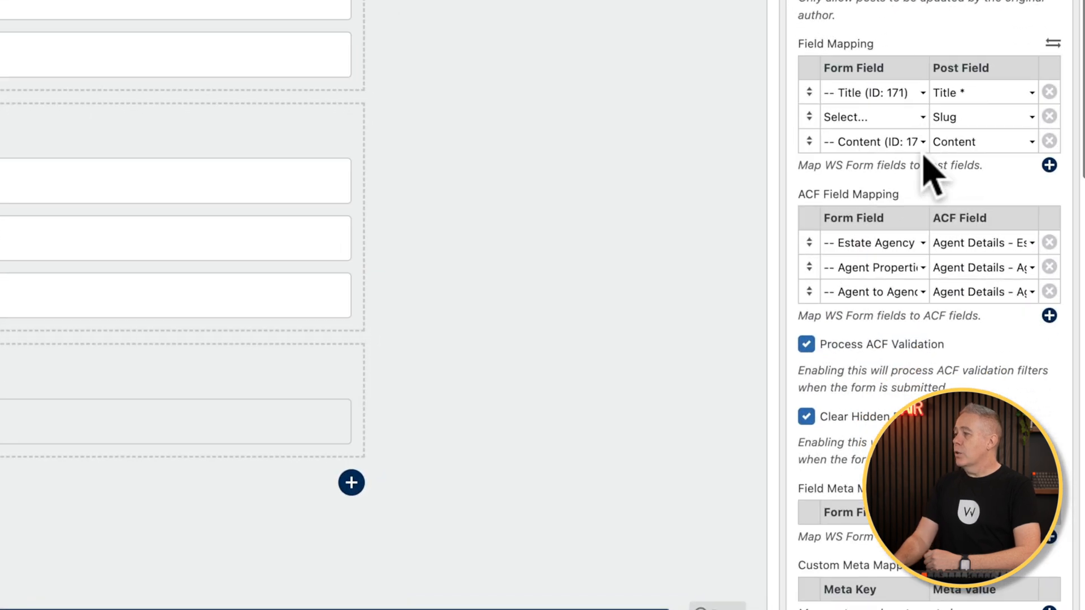
scroll(down, 3)
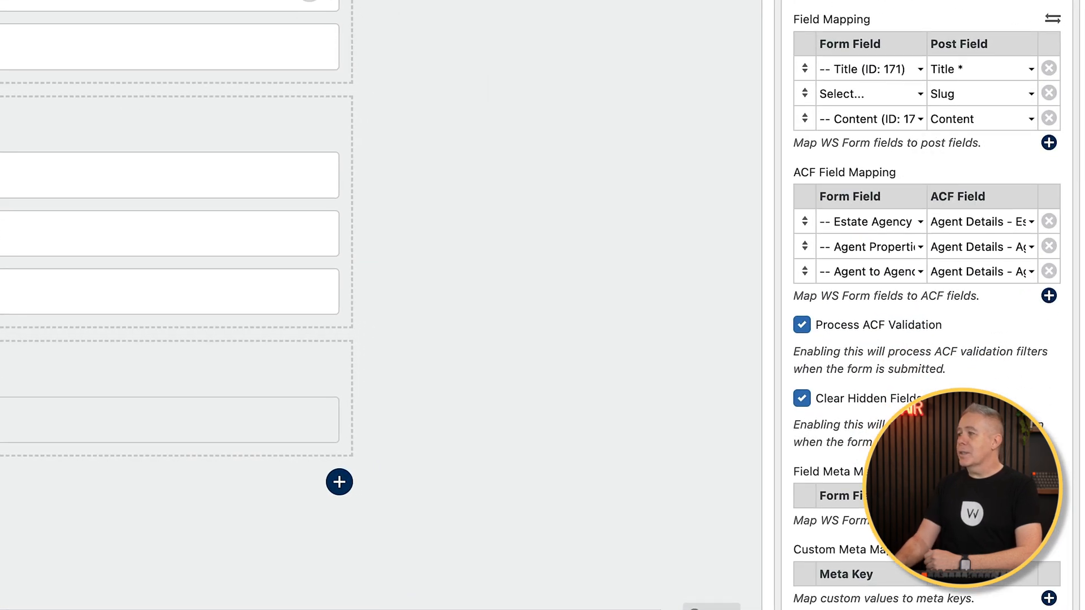
mouse_move(956, 96)
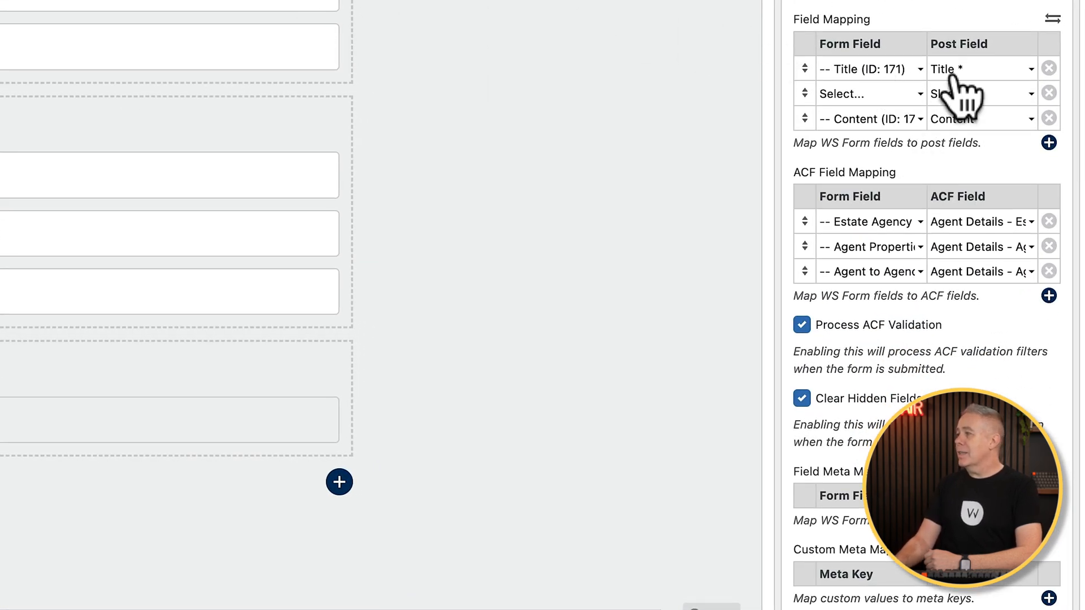
mouse_move(895, 108)
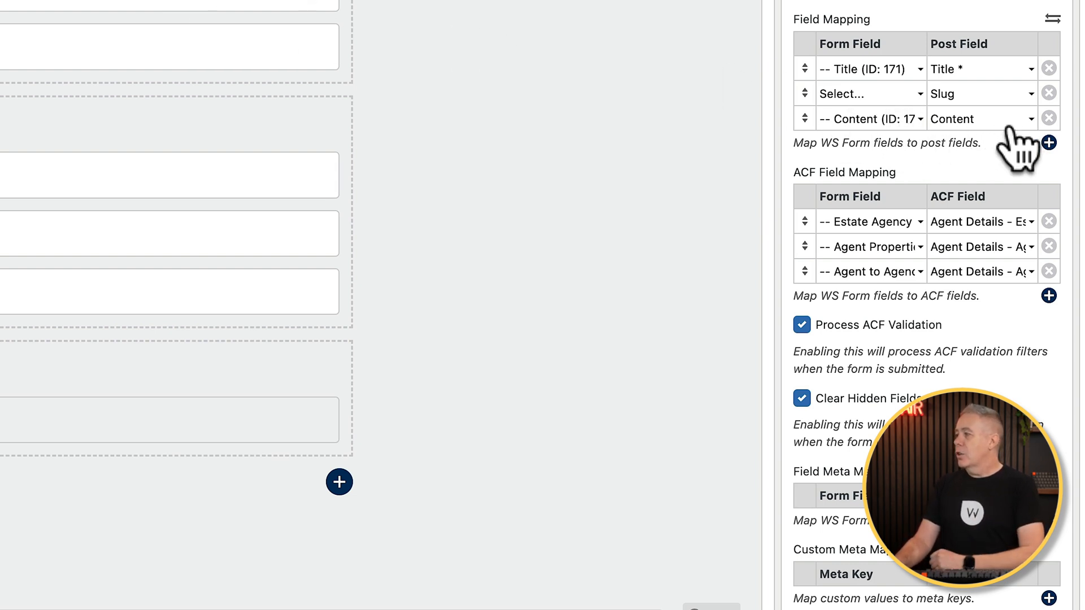
Keep Estate Agency Email mapped to the 'Agent Details - Estate Agency Email' ACF field
scroll(down, 3)
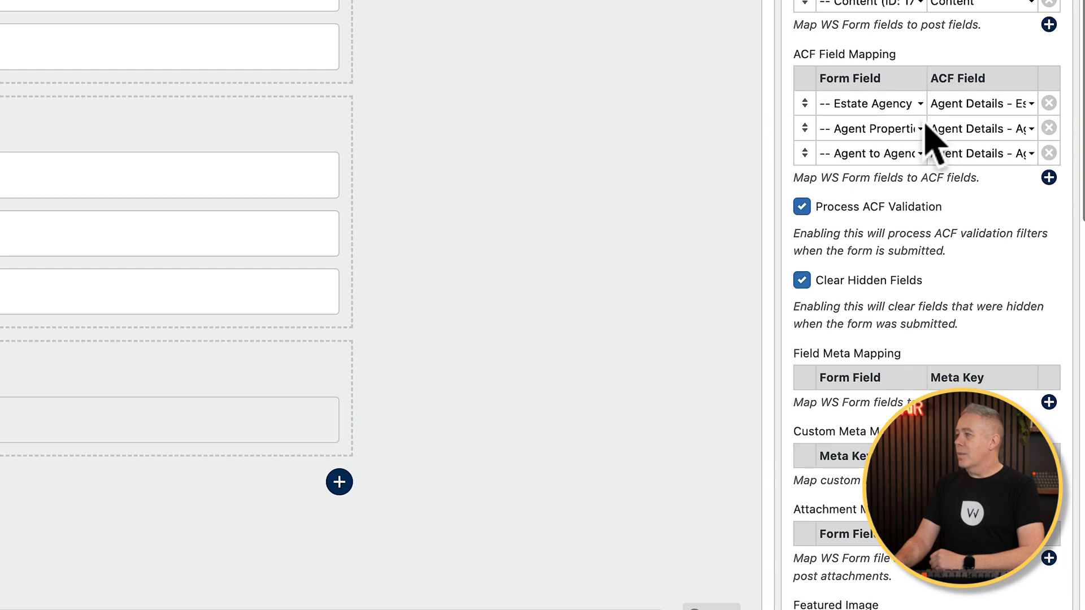
click(870, 103)
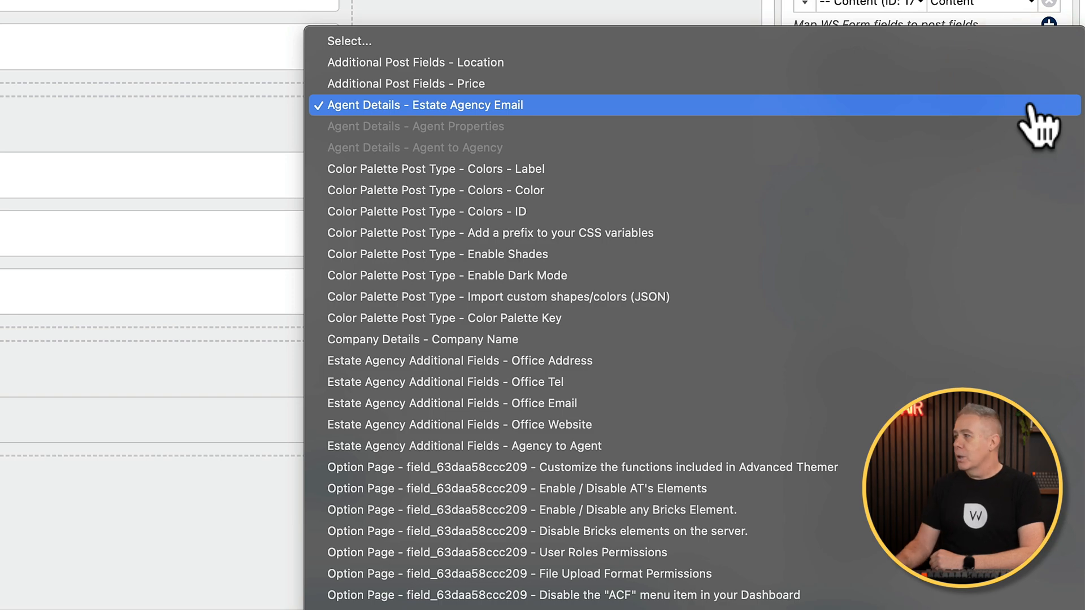
click(426, 105)
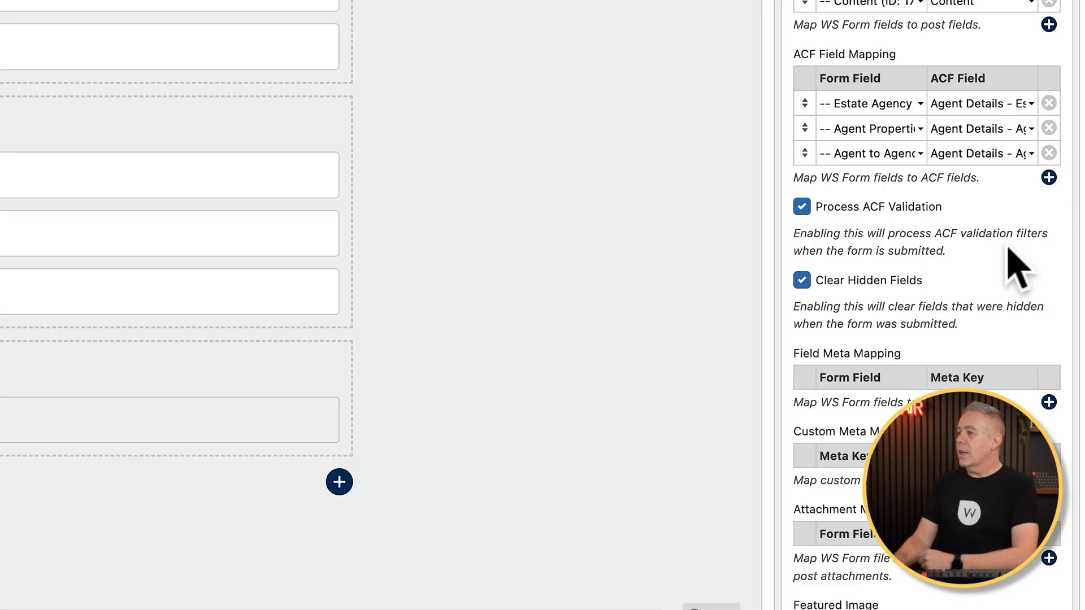
mouse_move(879, 243)
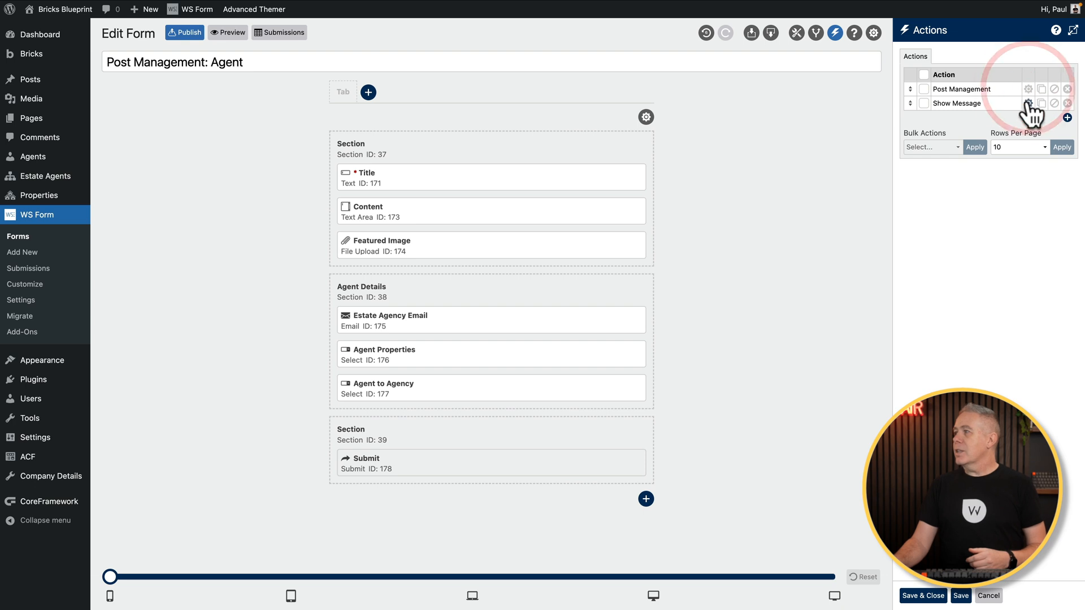
Add a Redirect action of type Page targeting Homepage (ID: 48)
click(1029, 102)
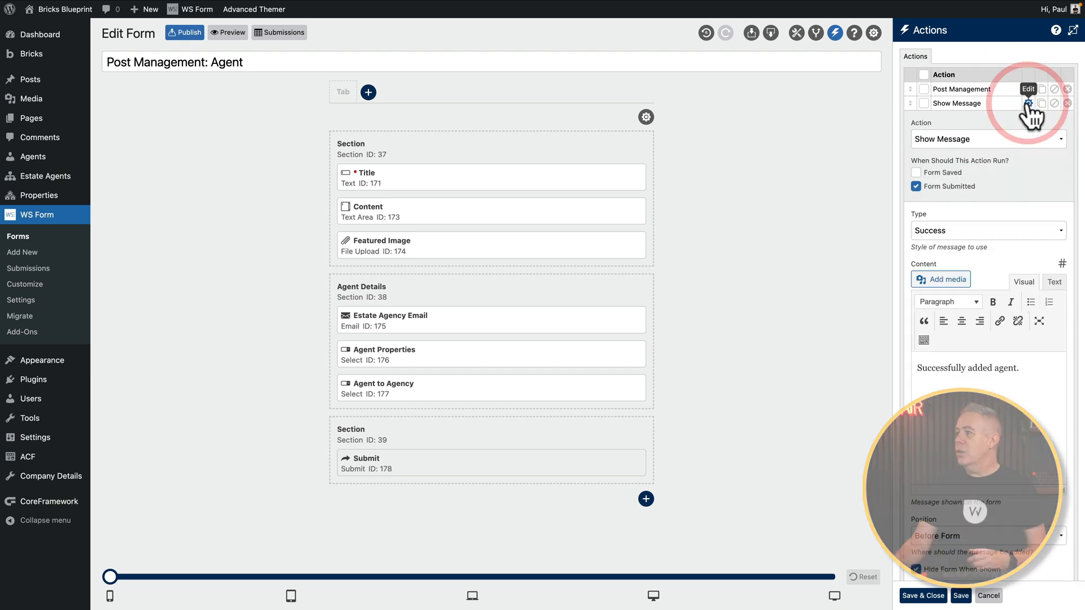
mouse_move(1034, 220)
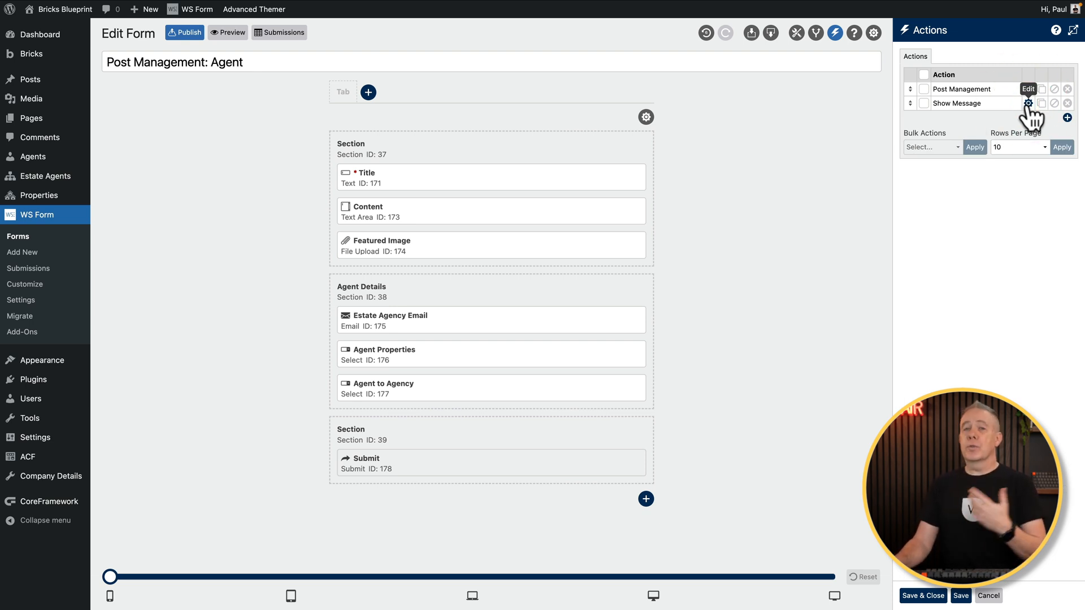
mouse_move(1051, 135)
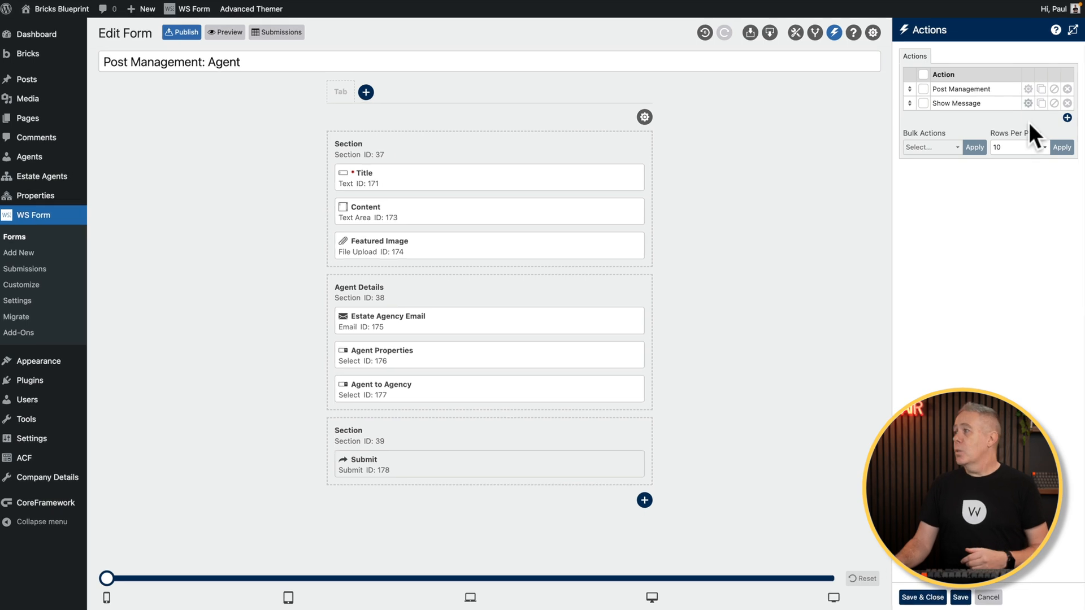
click(1067, 121)
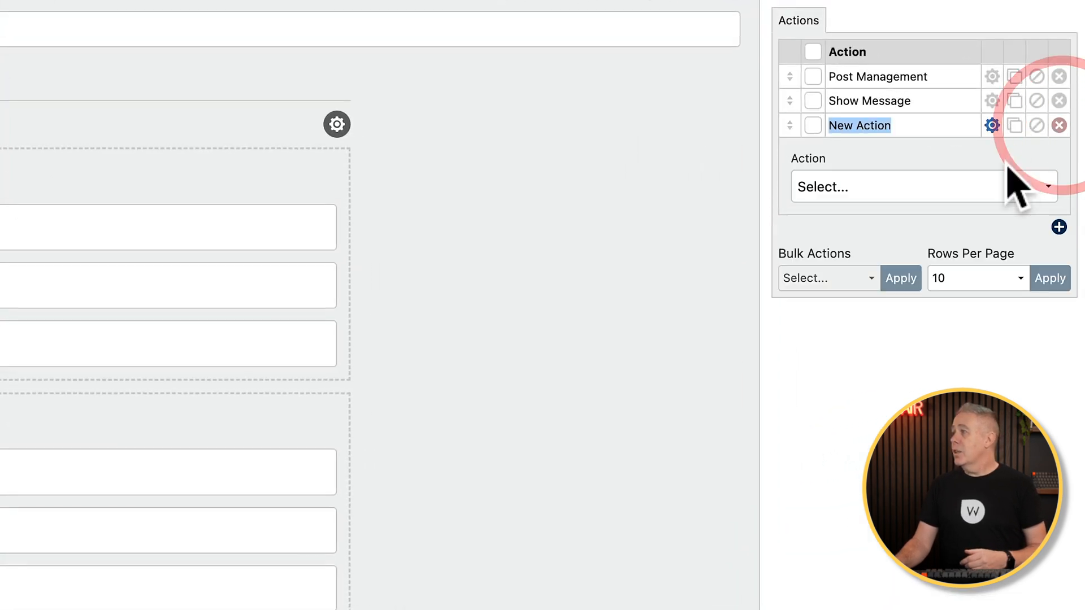
click(896, 186)
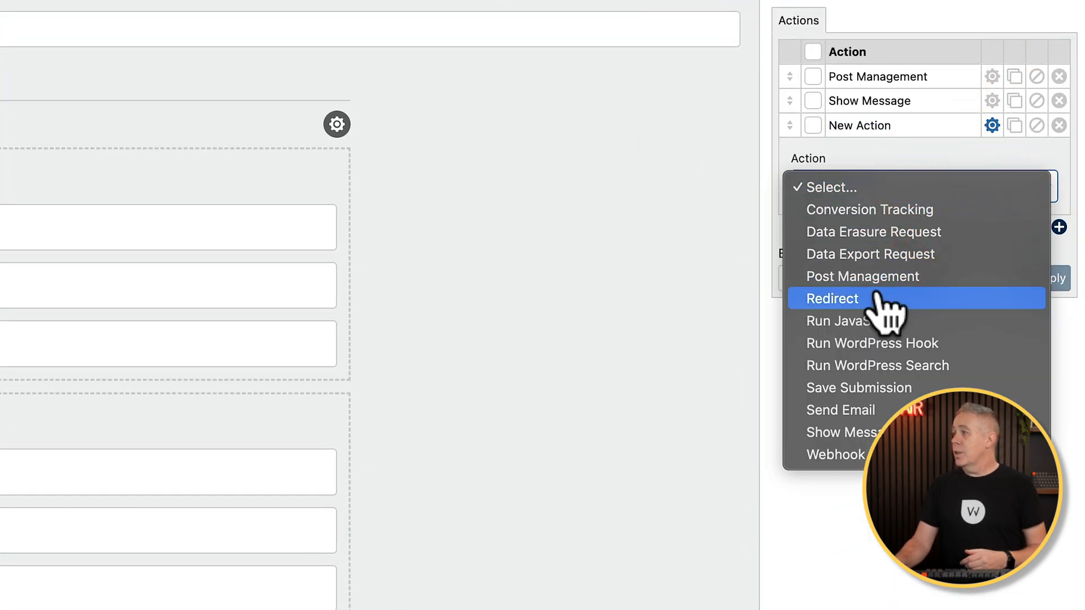
click(832, 298)
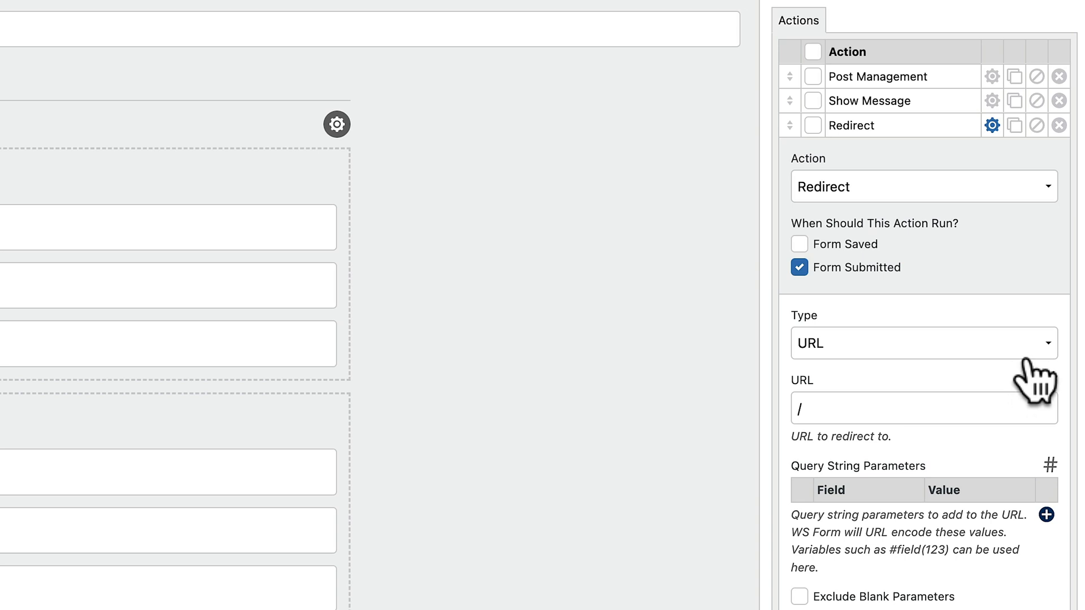
click(923, 343)
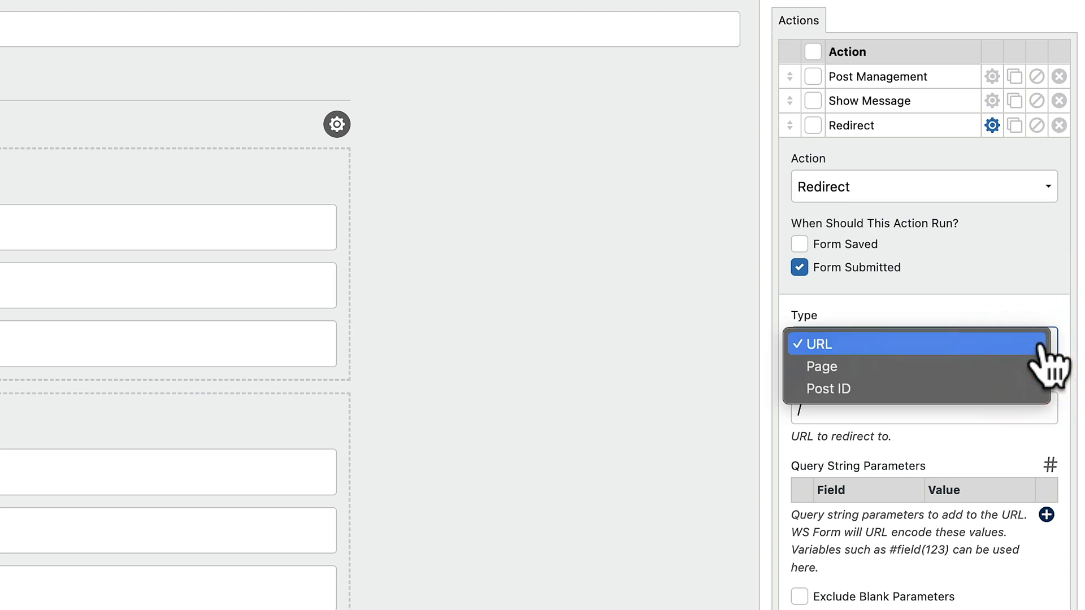
mouse_move(820, 367)
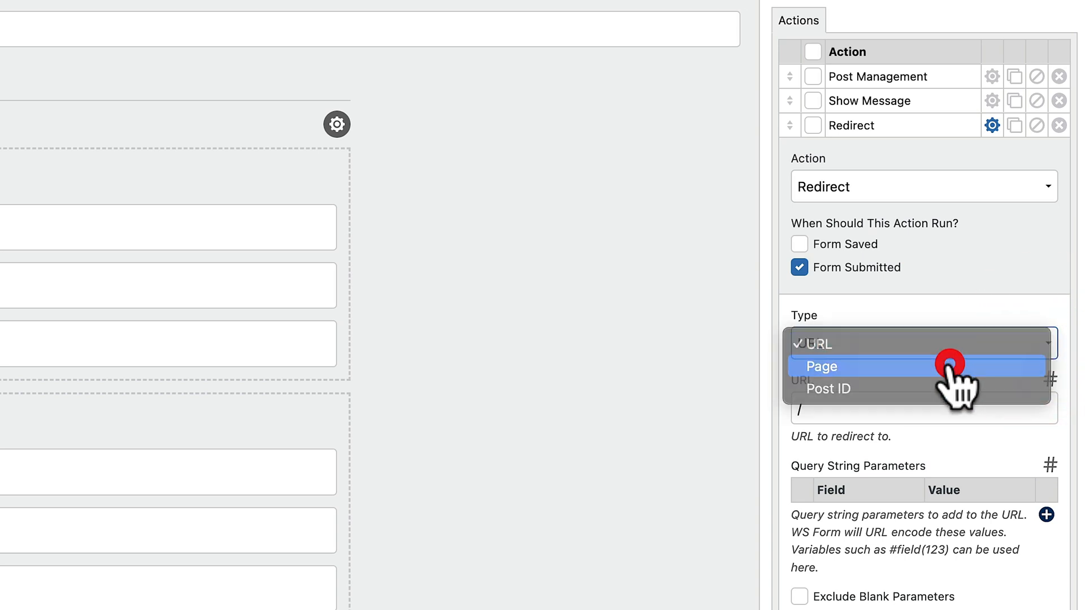
click(822, 366)
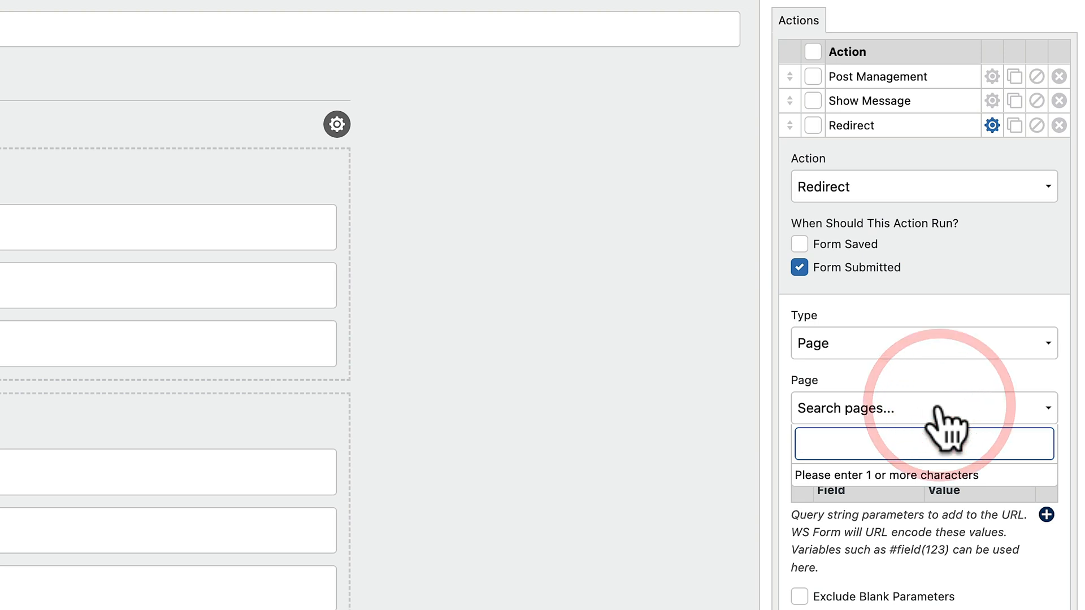
text(home)
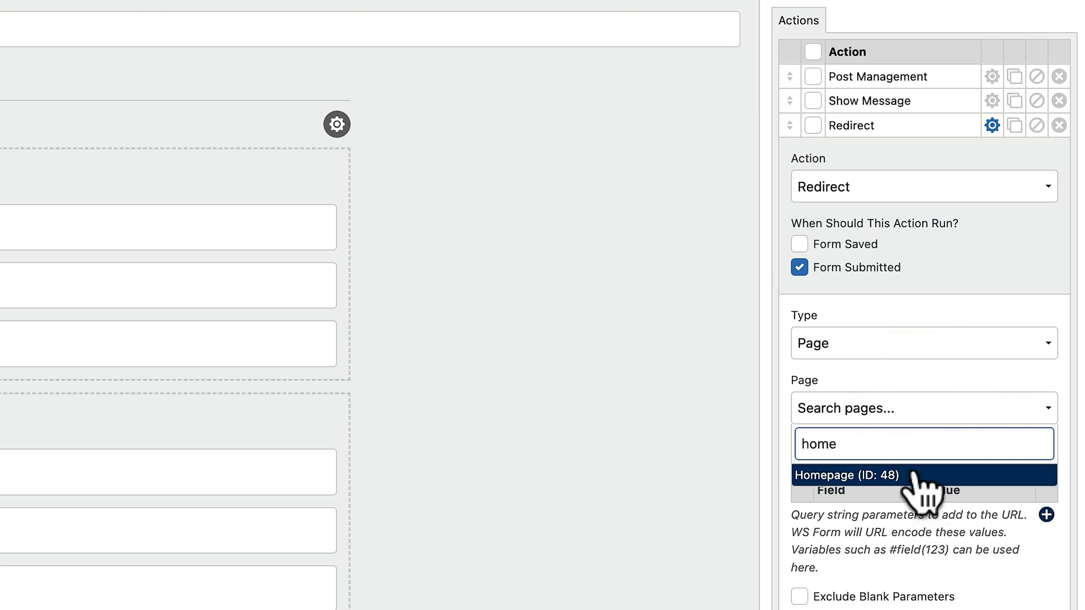
click(845, 475)
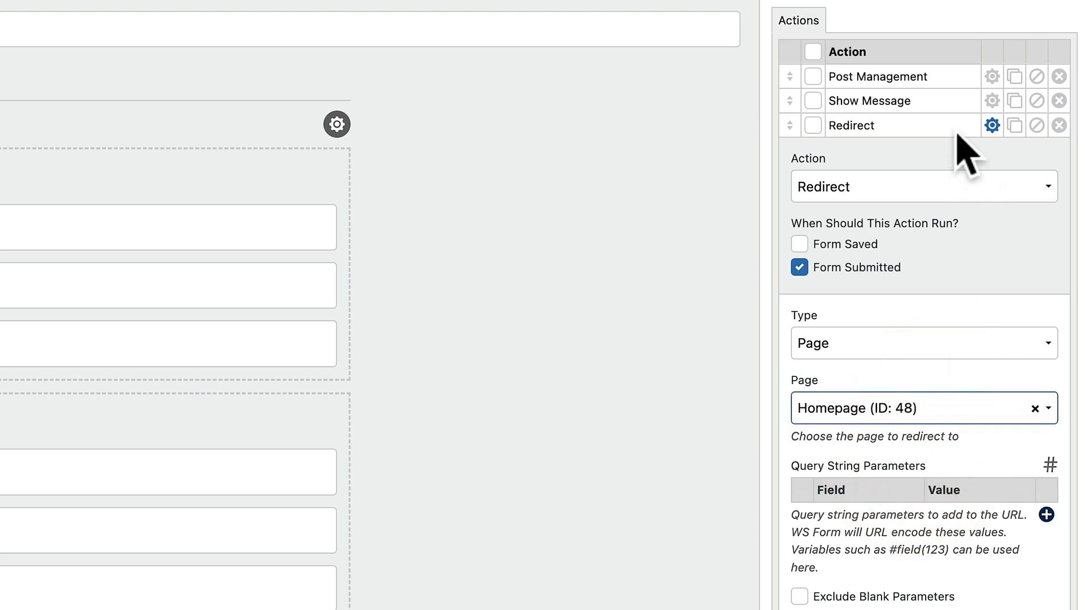
click(992, 126)
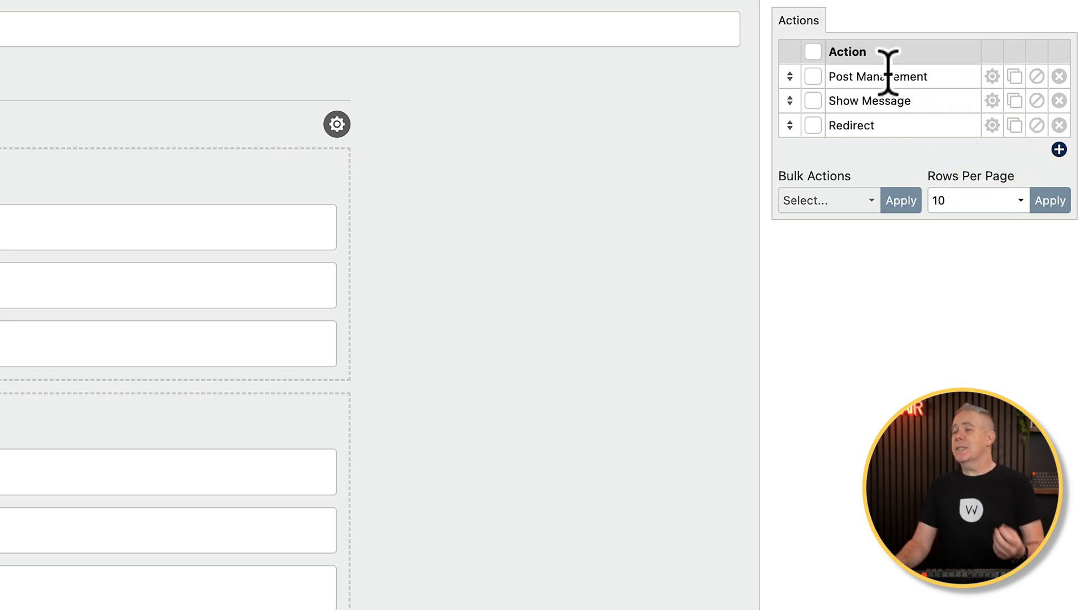
mouse_move(890, 108)
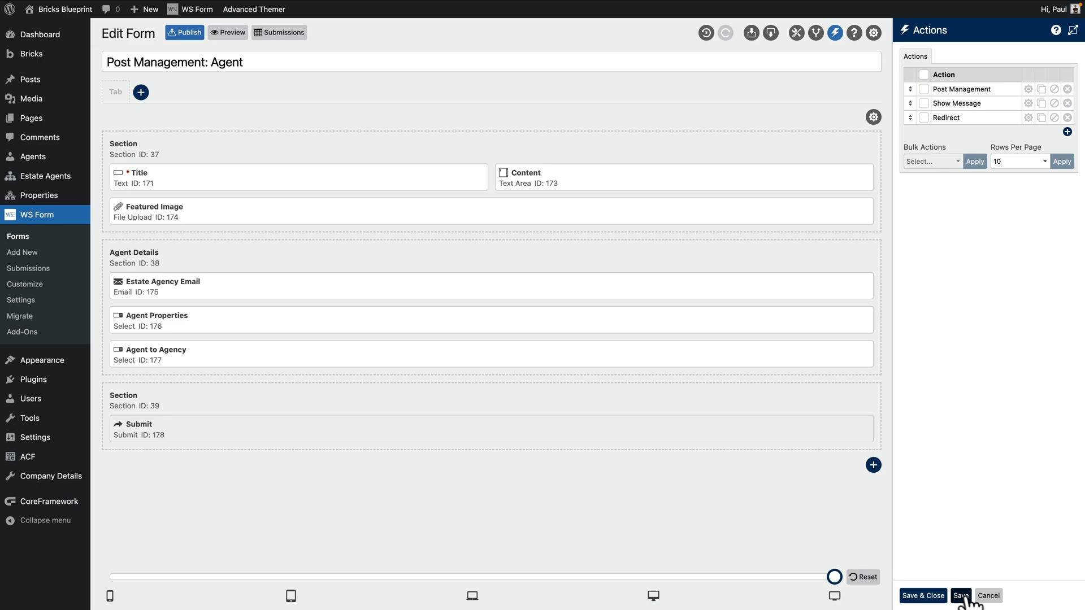
Save the Agent form with its Post Management, Show Message and Redirect actions
click(960, 595)
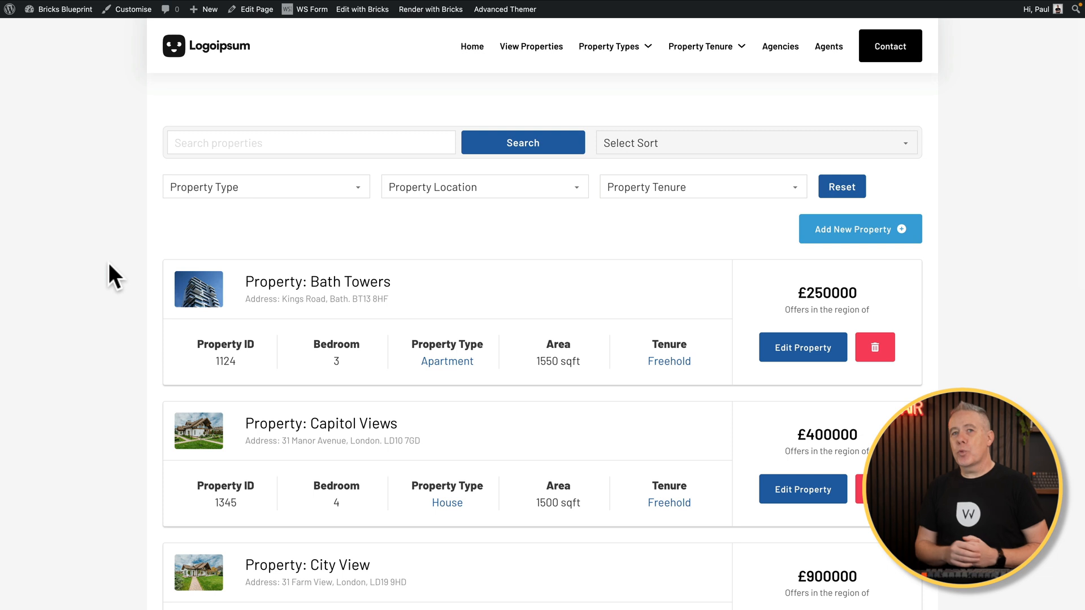
mouse_move(795, 223)
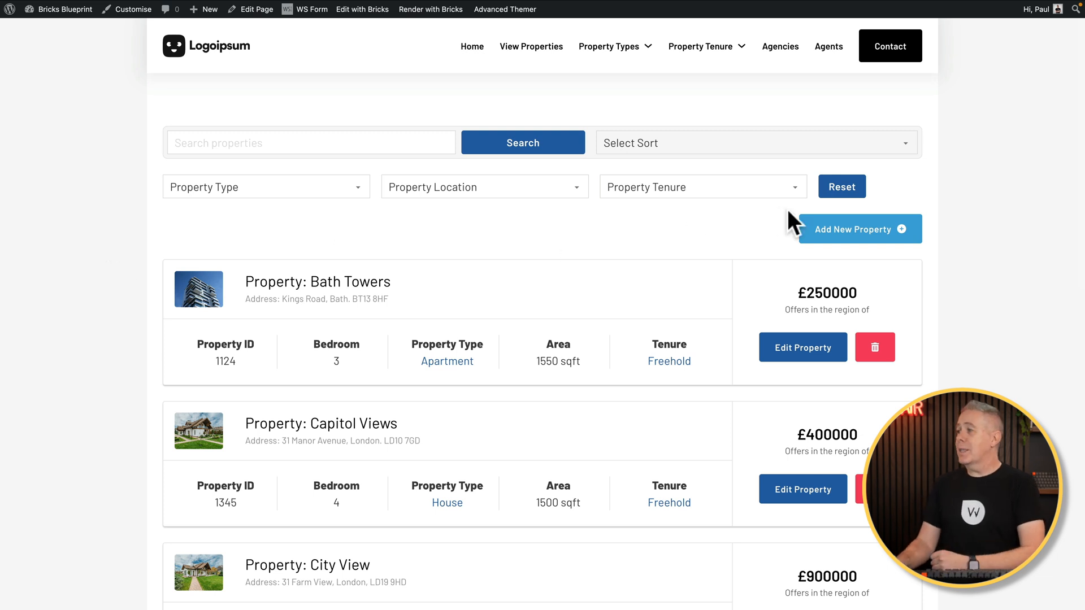
click(853, 229)
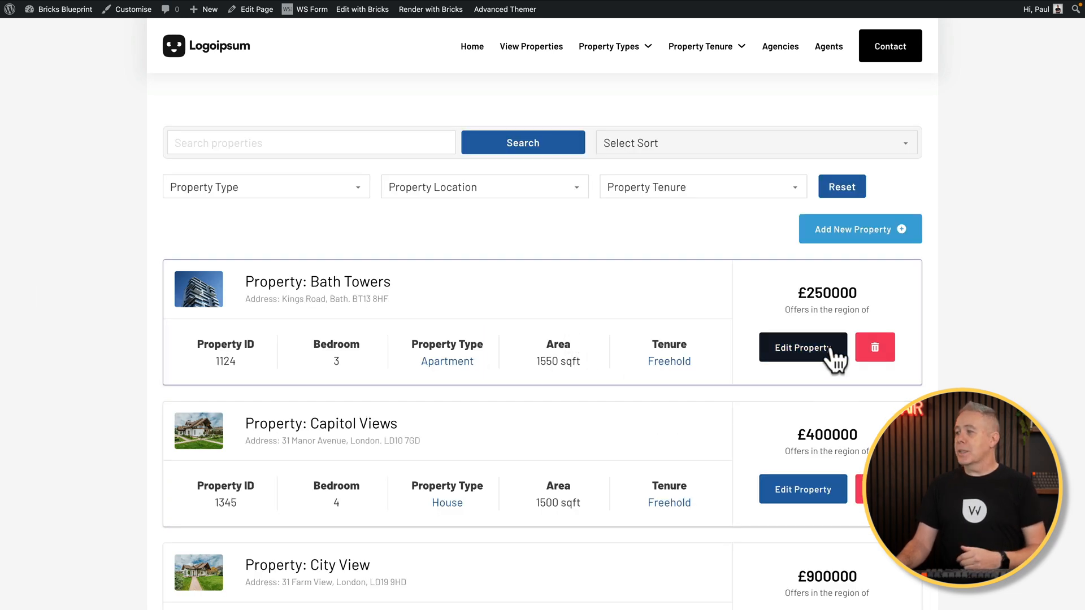
click(802, 348)
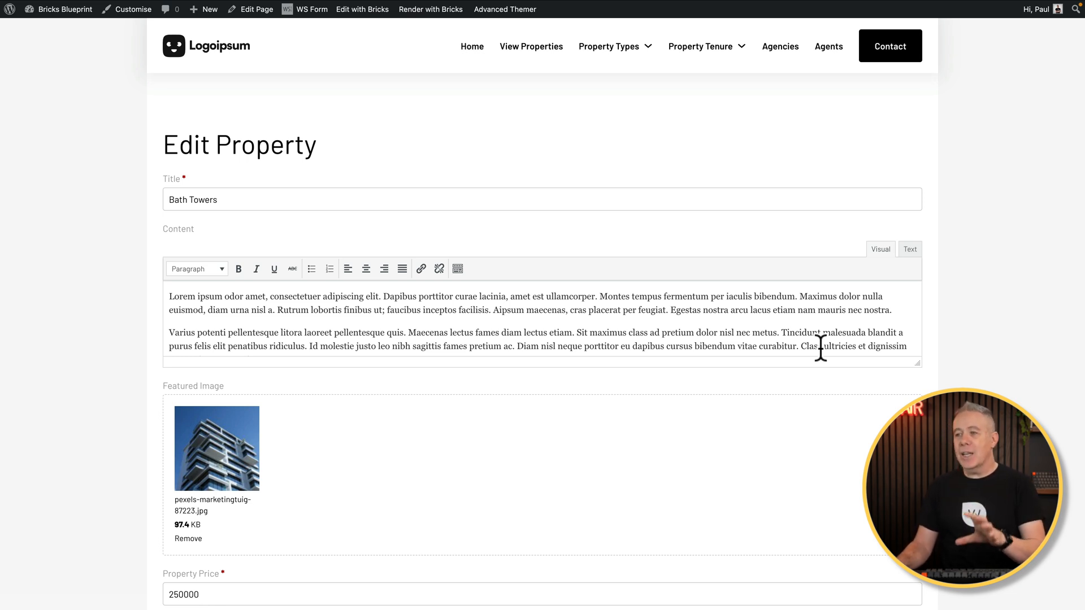
scroll(down, 3)
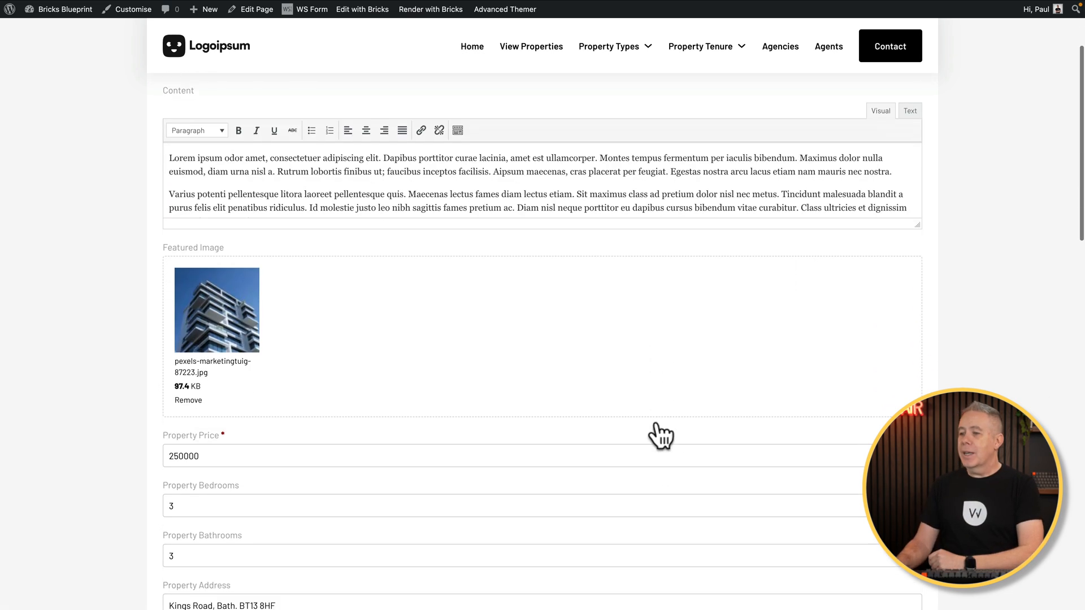
scroll(down, 3)
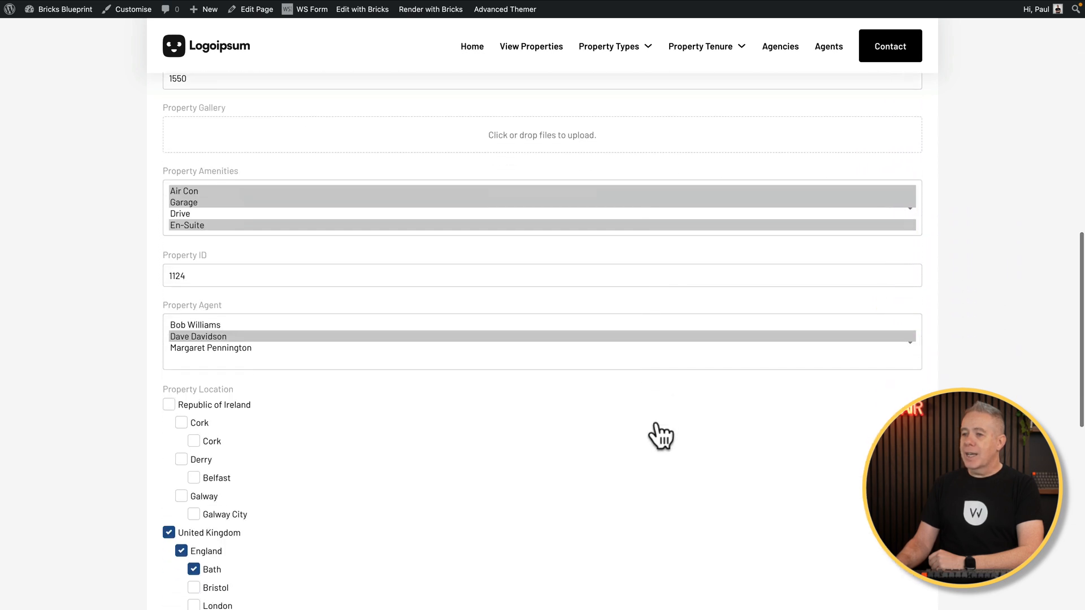
scroll(down, 3)
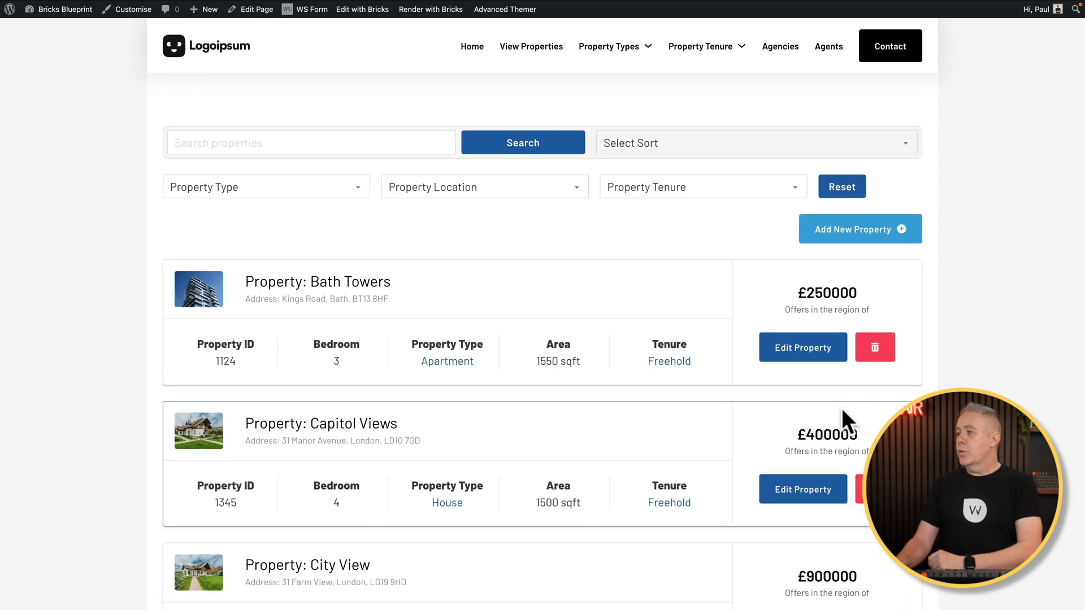
mouse_move(875, 347)
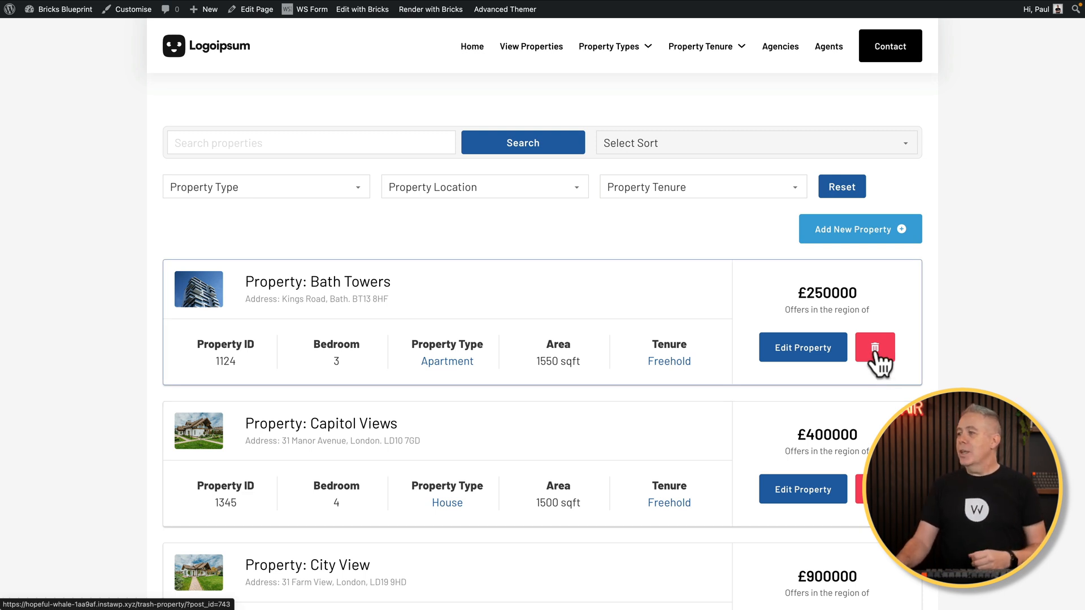
Choose to trash the Bath Towers property, bringing up its Trash Property page
click(875, 348)
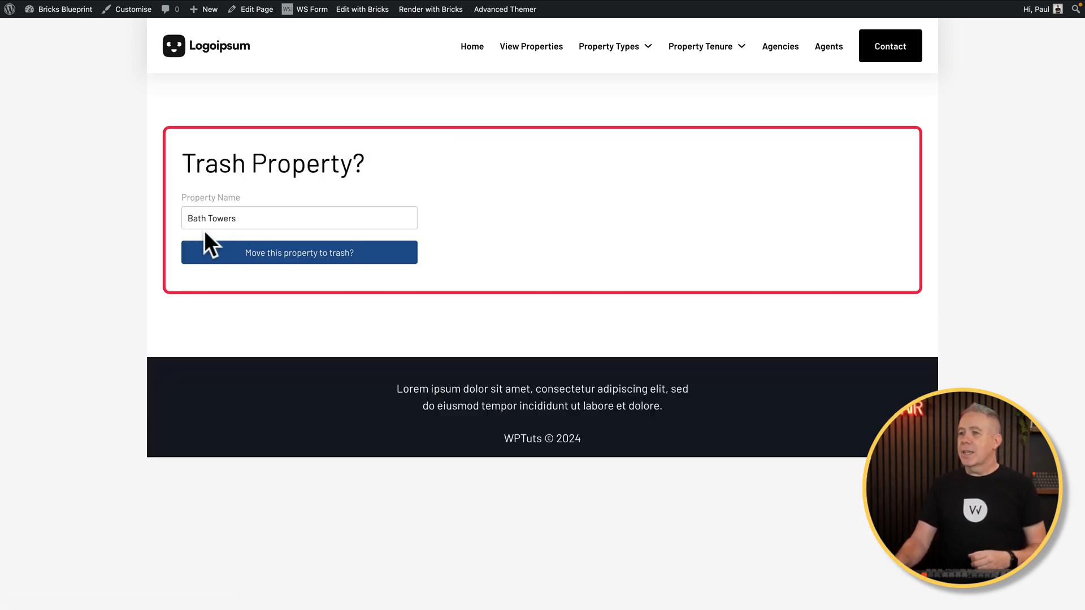
mouse_move(299, 253)
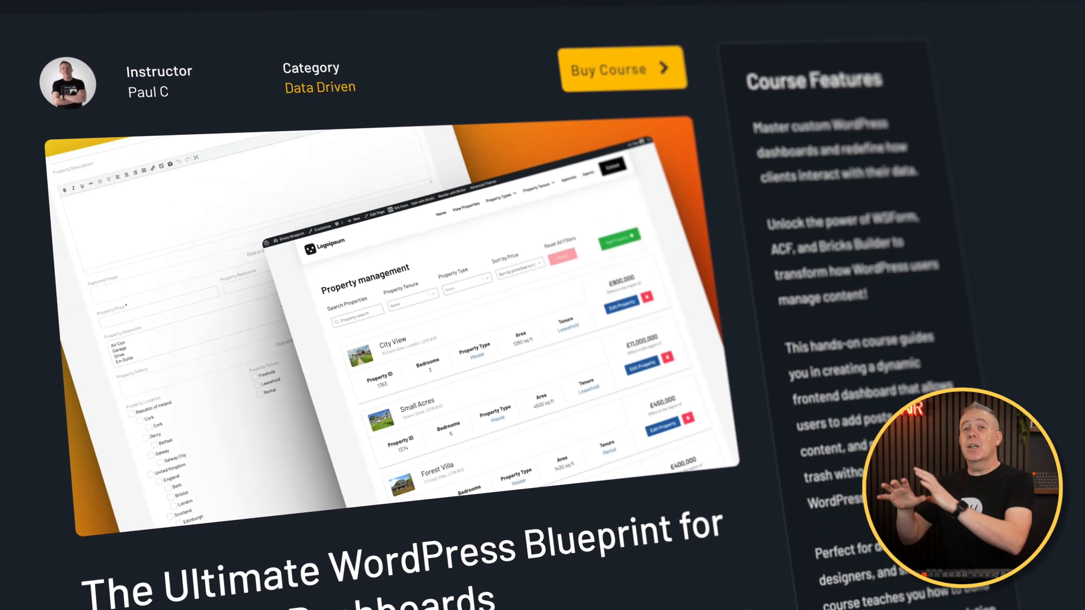
scroll(down, 3)
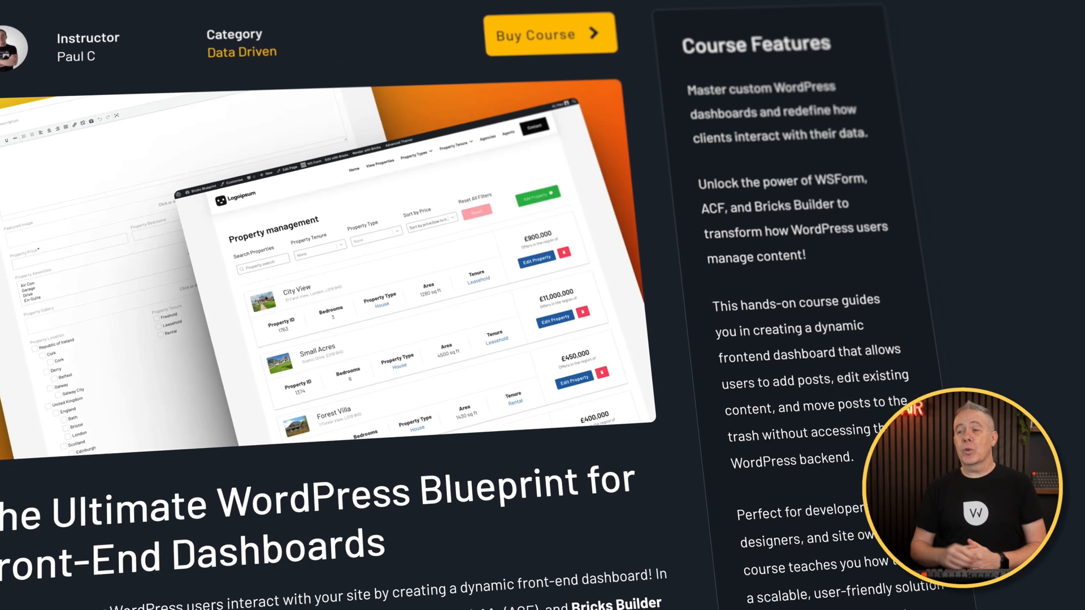
scroll(down, 3)
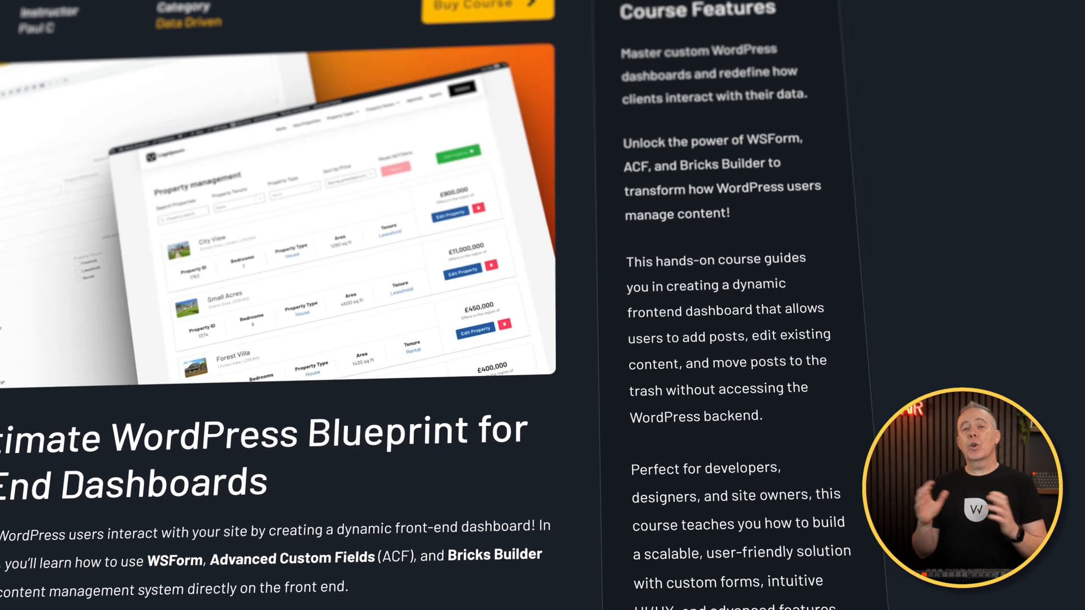
scroll(down, 3)
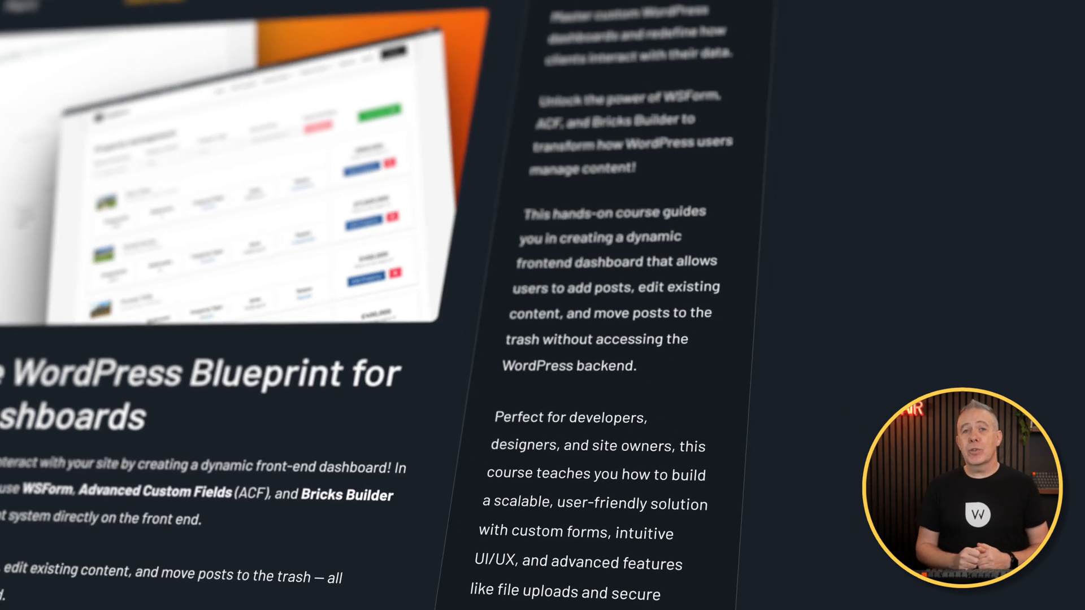